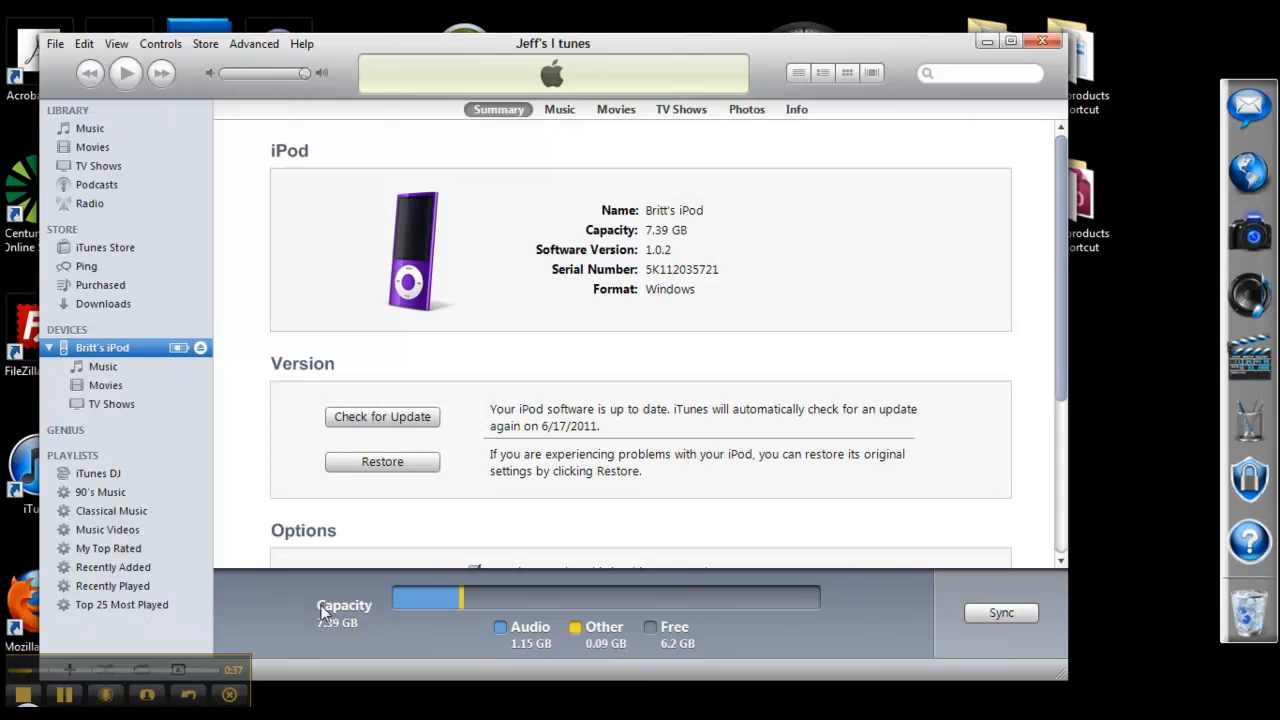
mouse_move(295, 517)
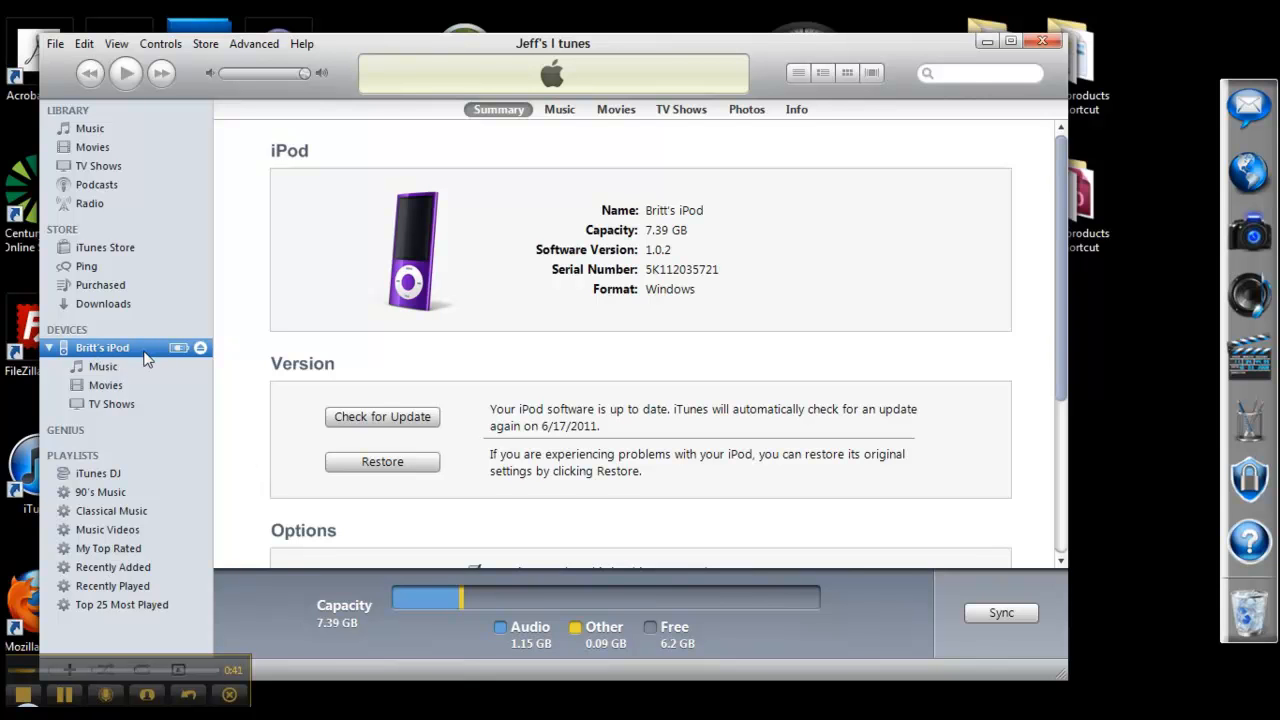
mouse_move(107, 358)
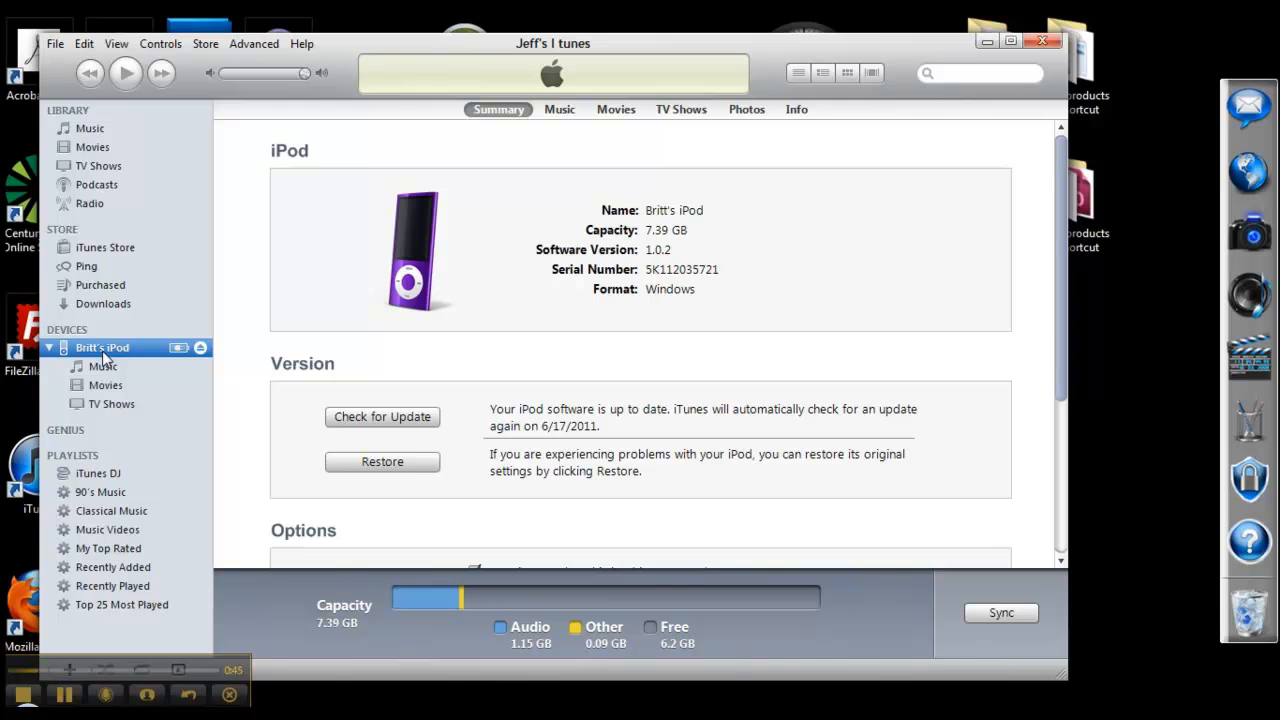
mouse_move(105, 330)
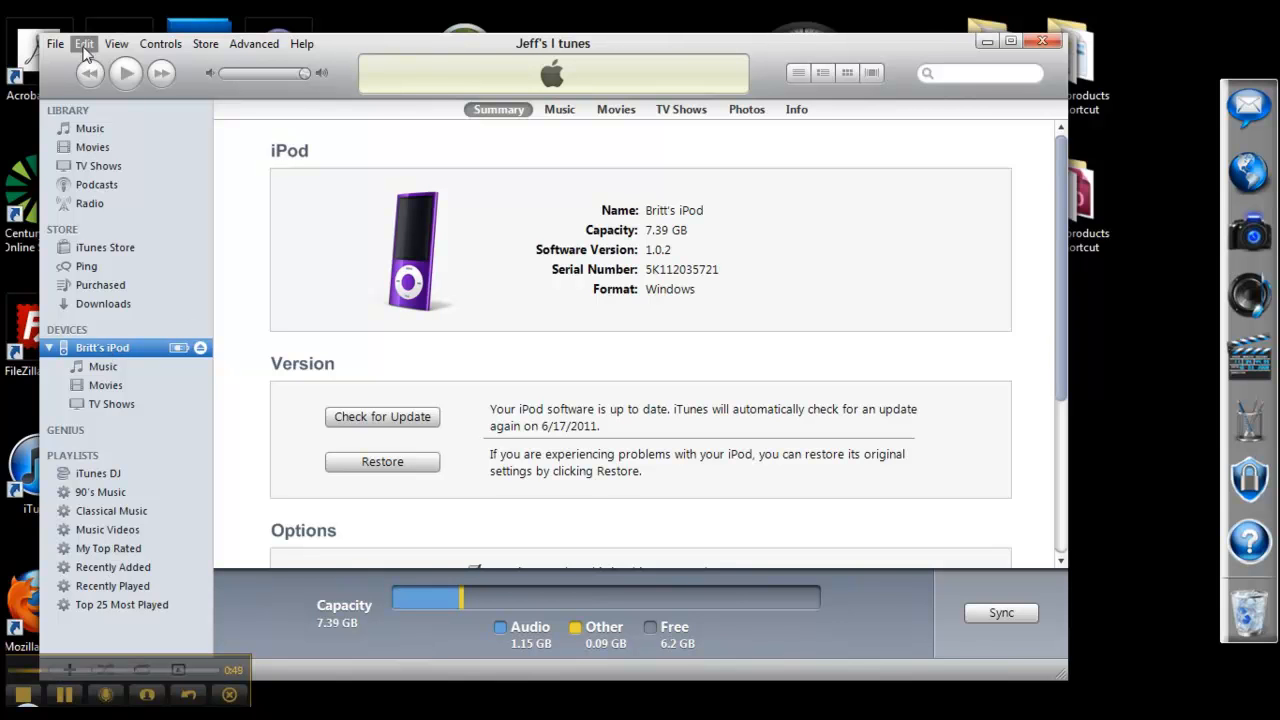
Step: Confirm iTunes Advanced preferences keep the media folder organized and copy added files, then close
left_click(84, 43)
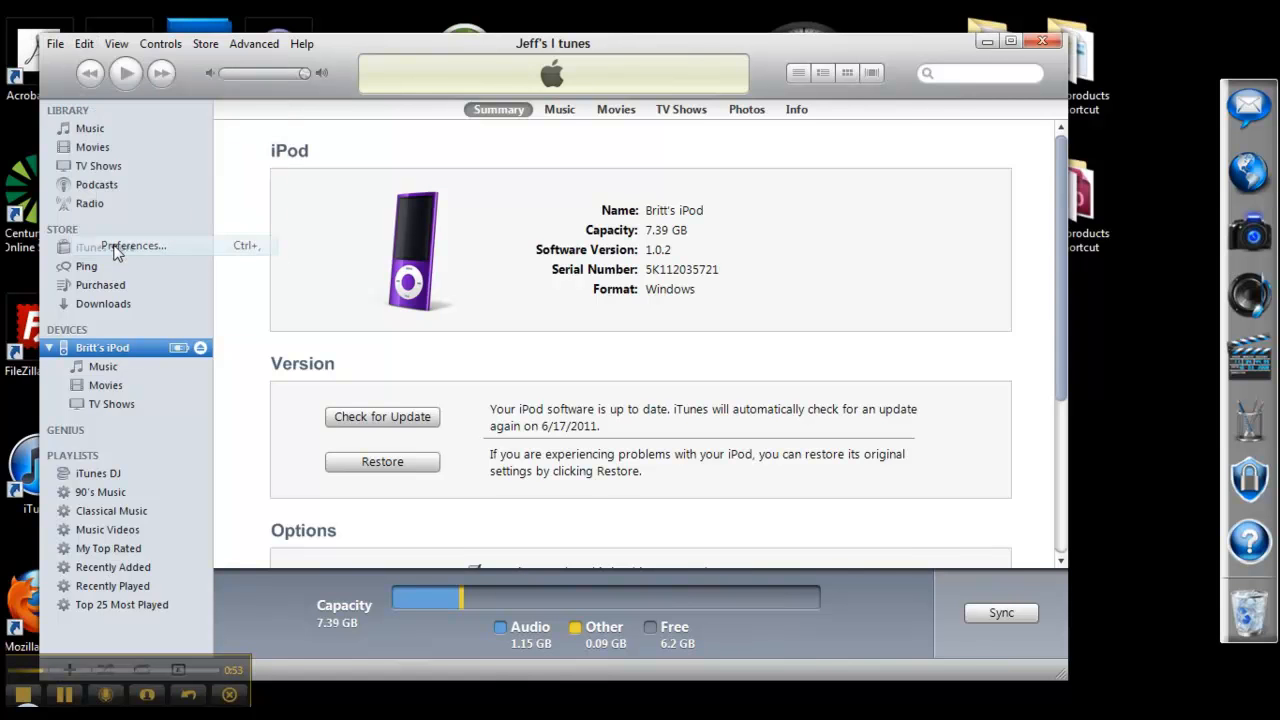
left_click(132, 245)
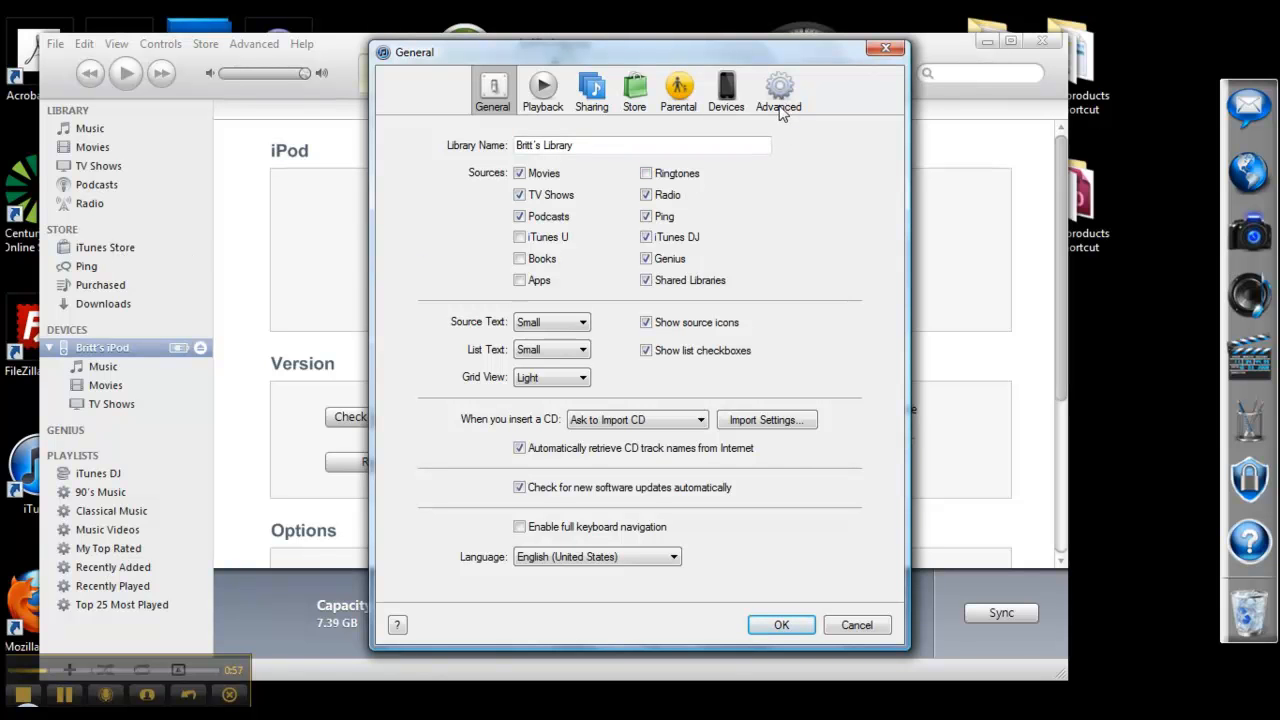
mouse_move(781, 110)
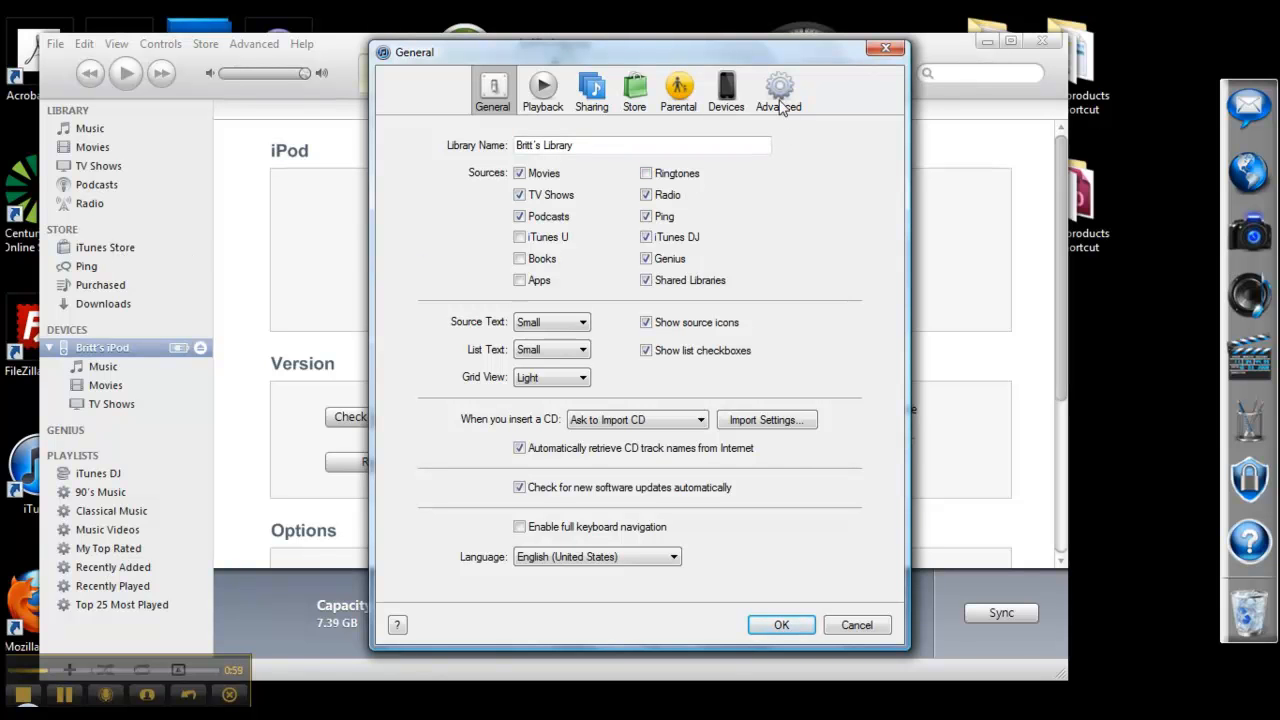
left_click(778, 88)
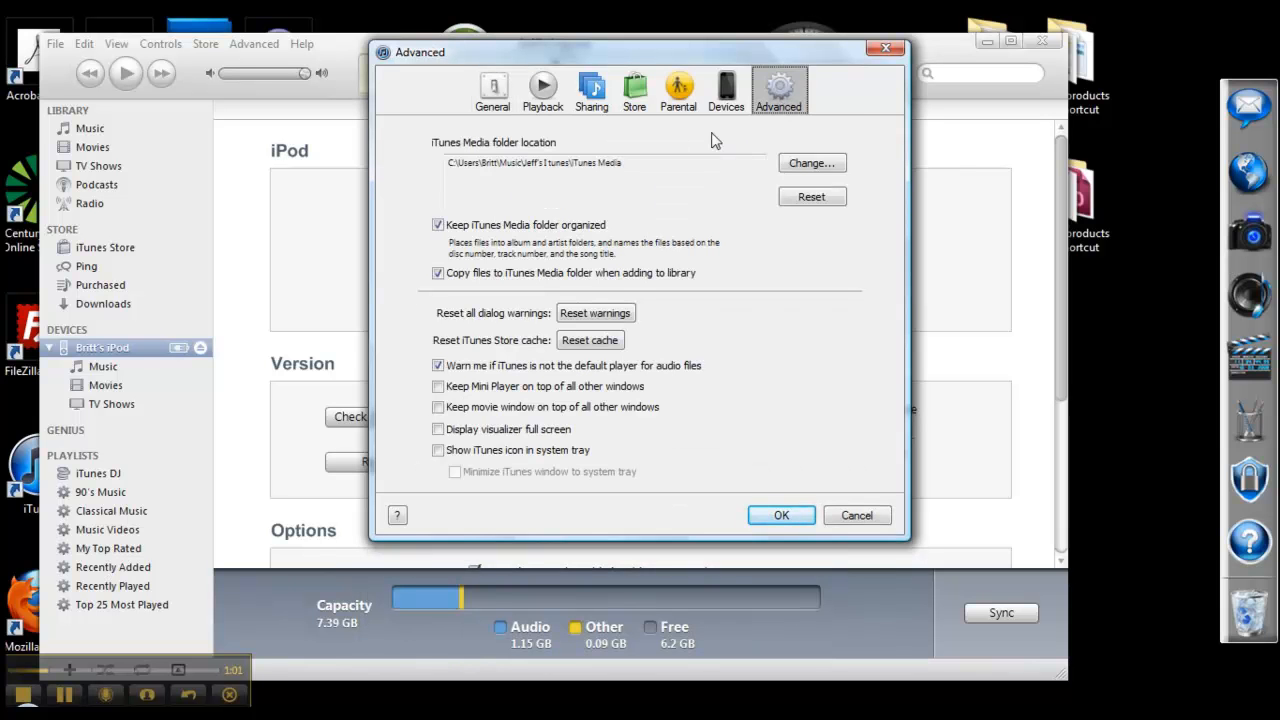
mouse_move(410, 200)
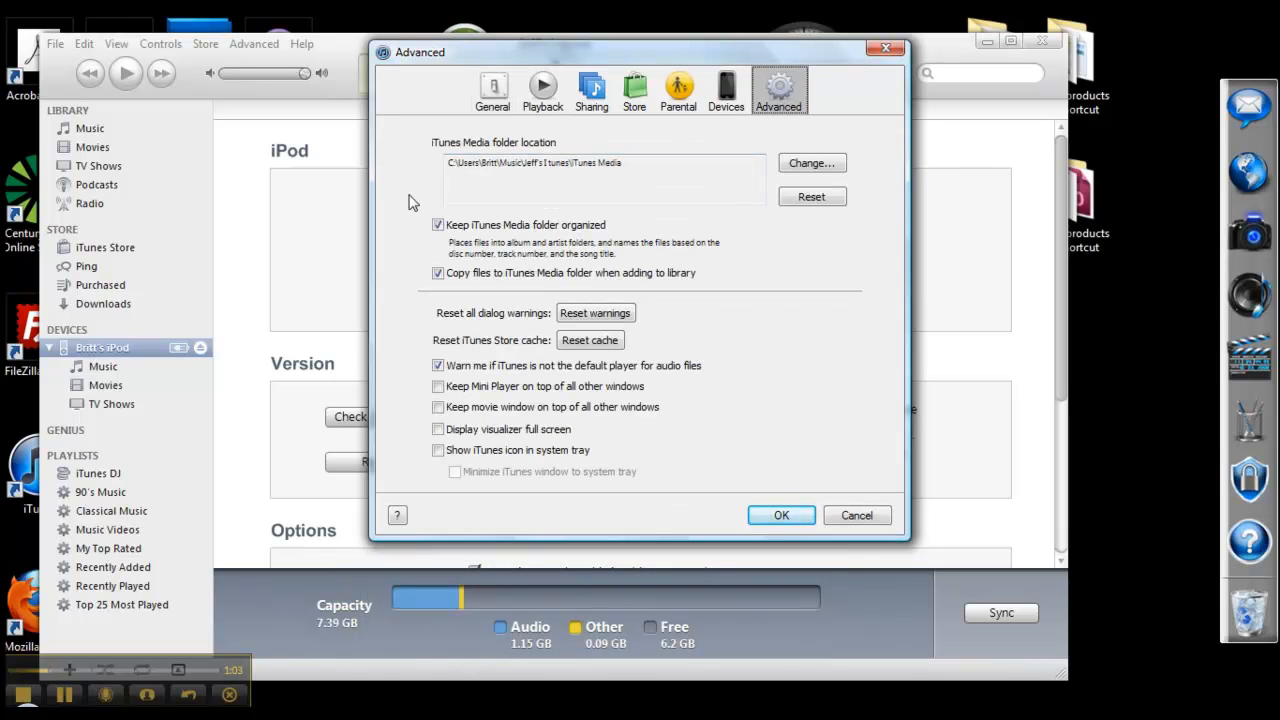
mouse_move(415, 245)
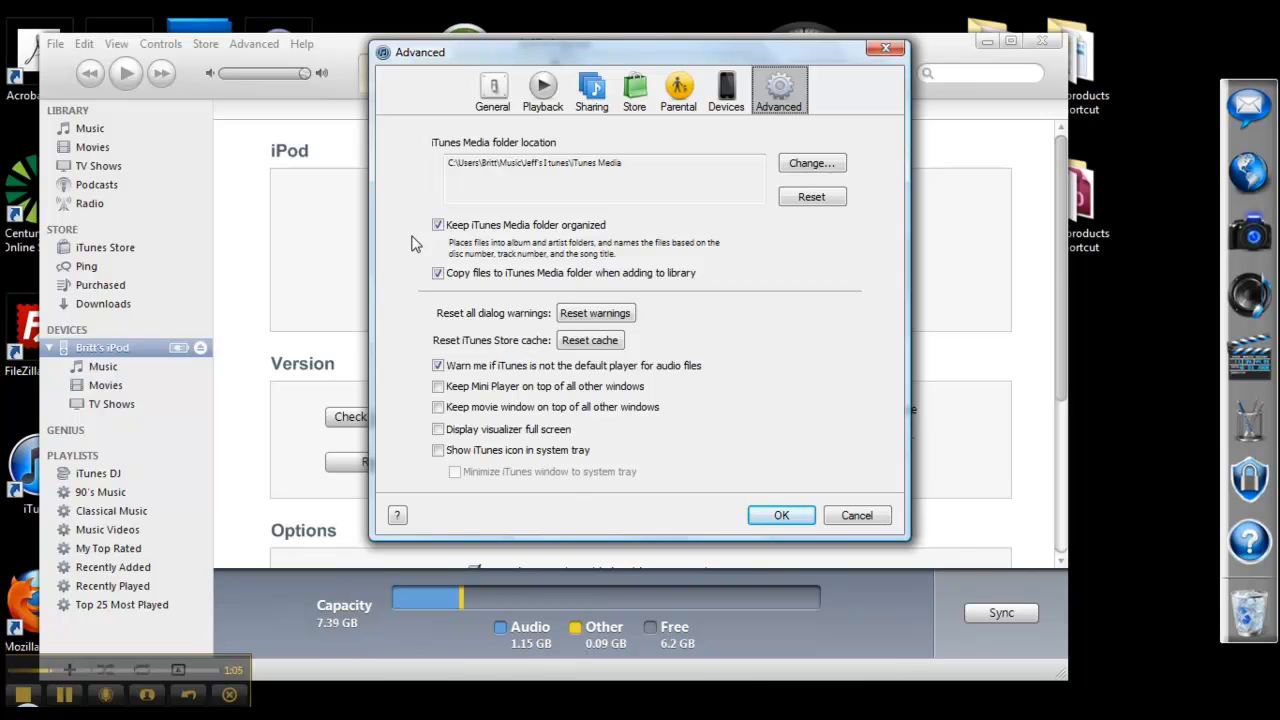
mouse_move(461, 247)
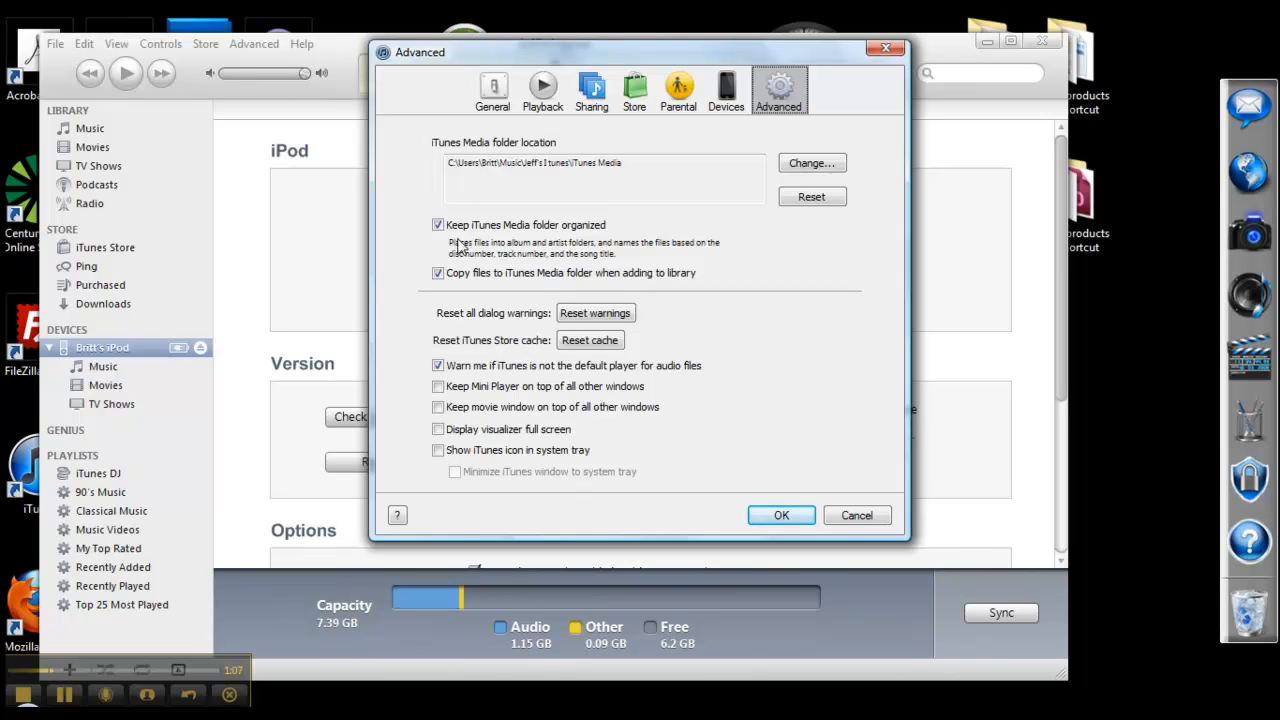
mouse_move(533, 243)
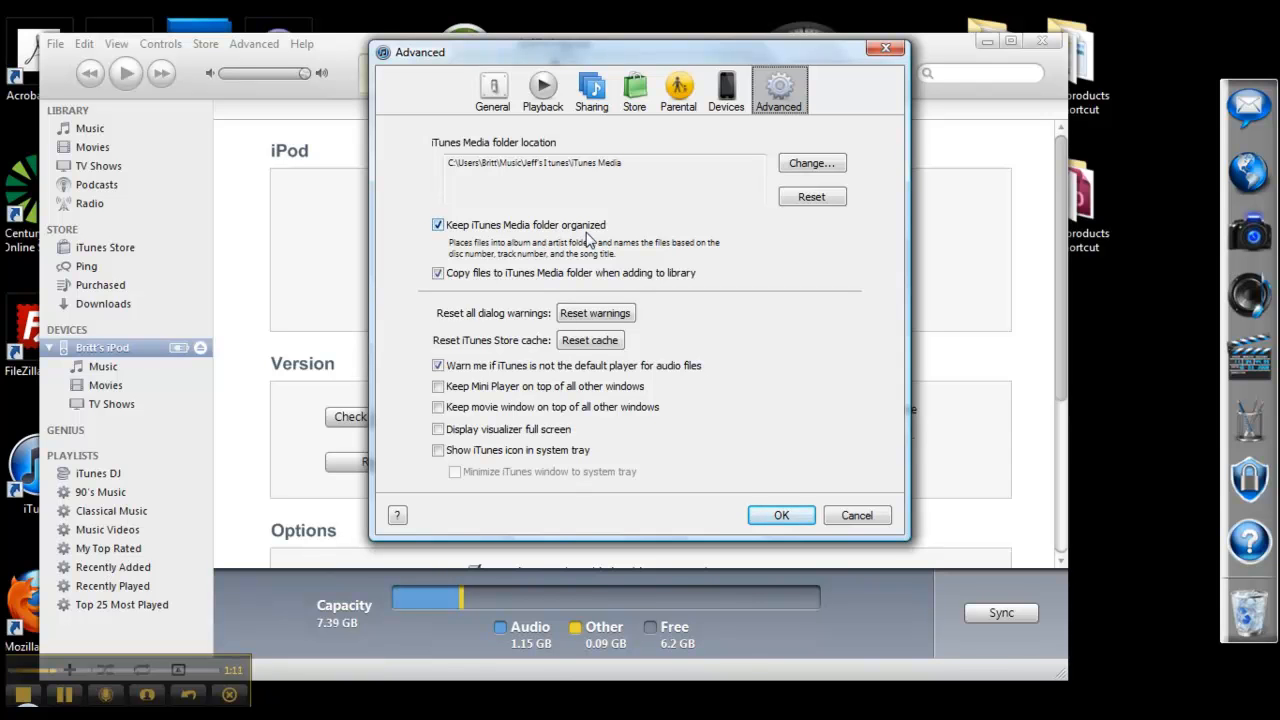
mouse_move(562, 247)
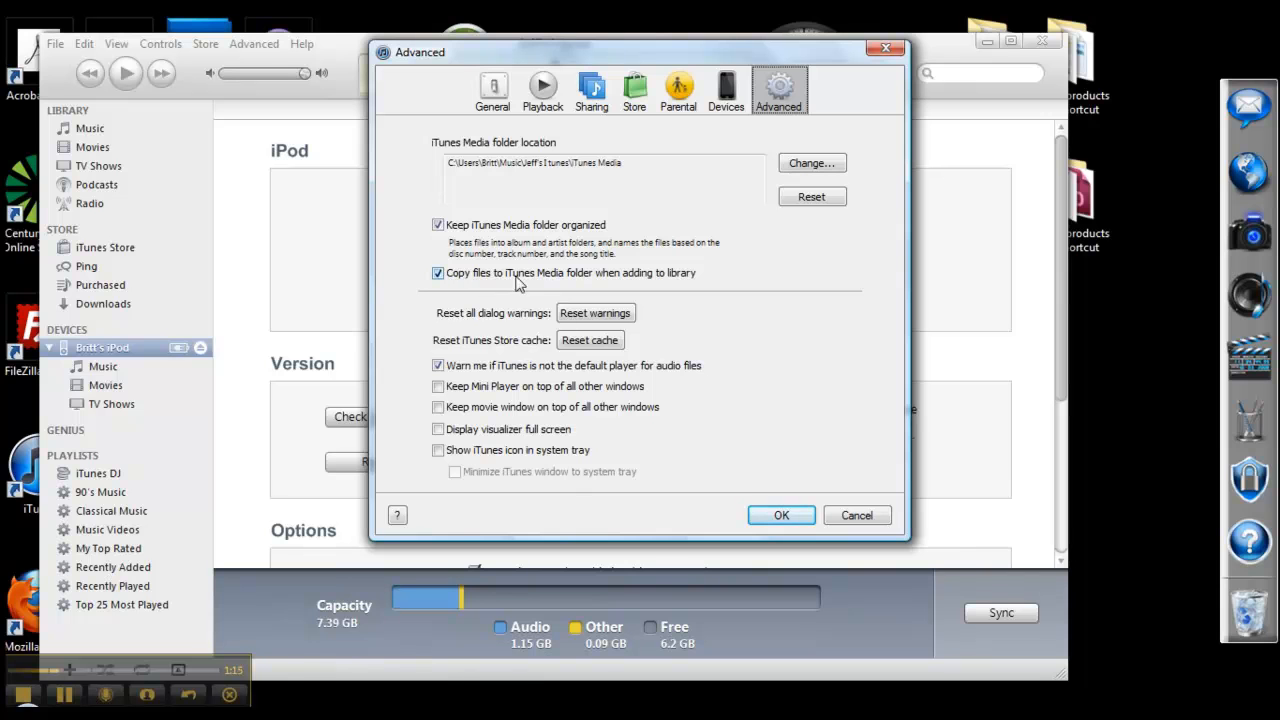
mouse_move(564, 283)
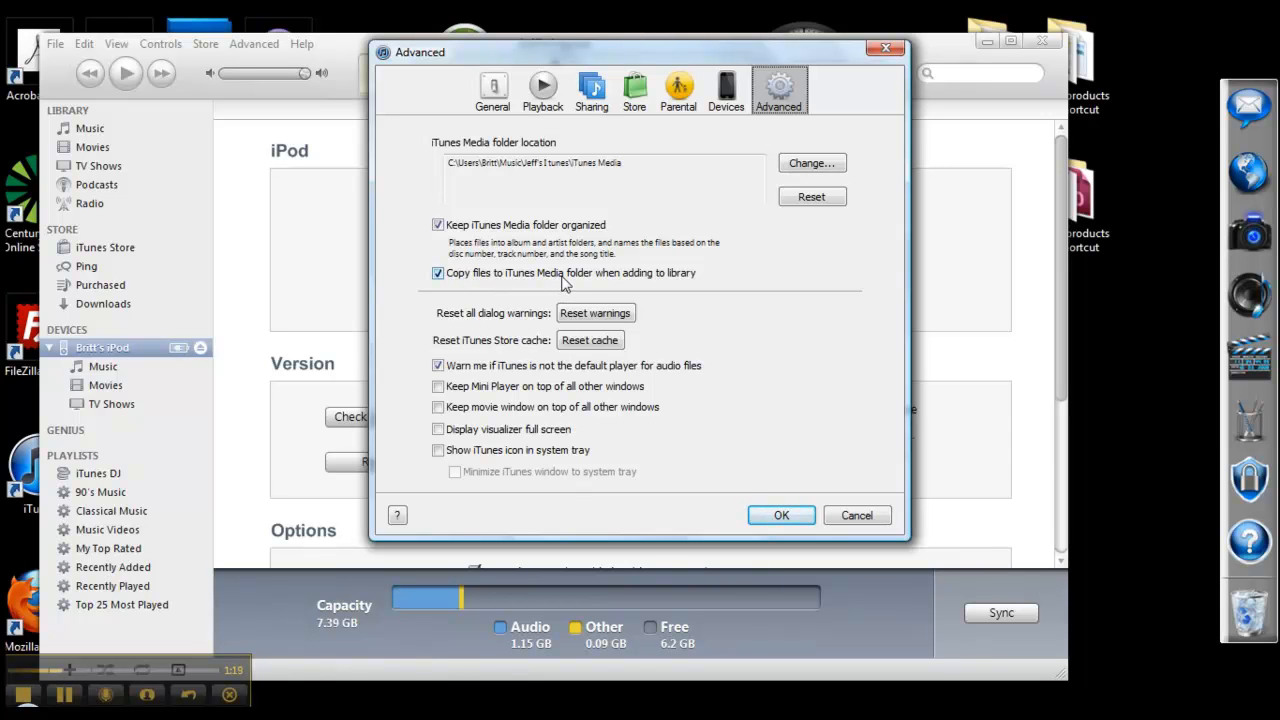
mouse_move(485, 250)
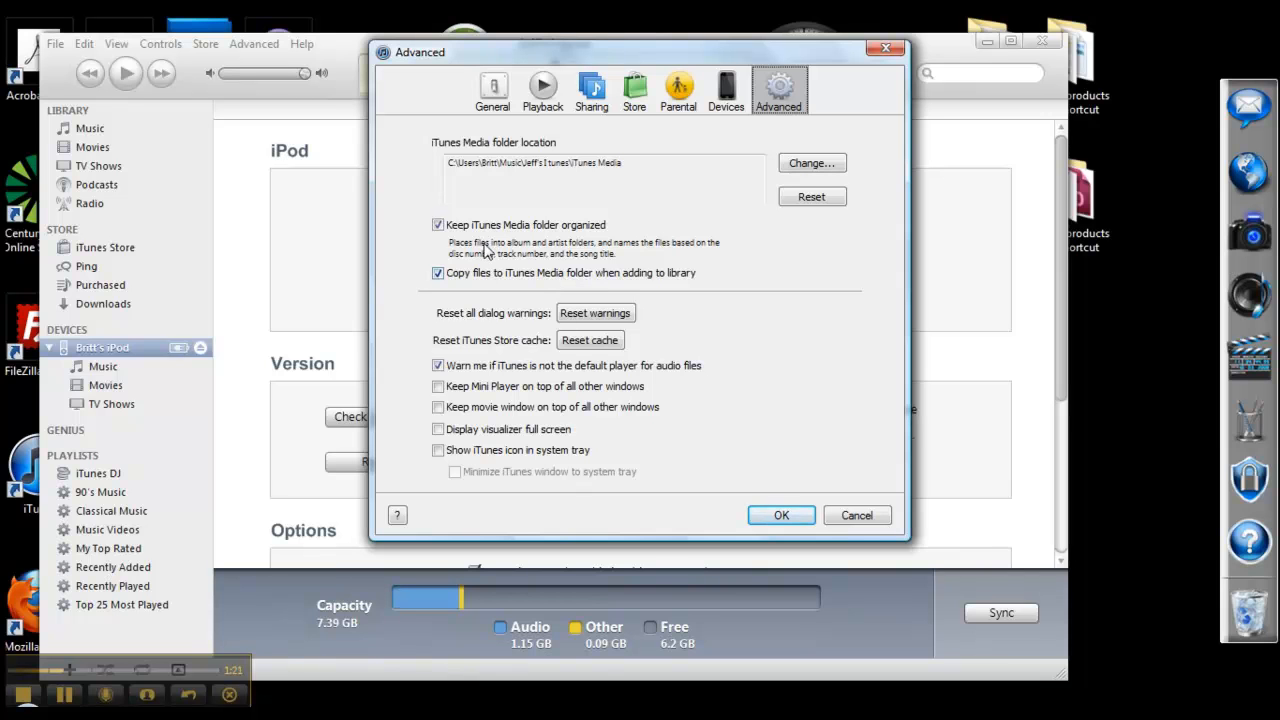
mouse_move(755, 485)
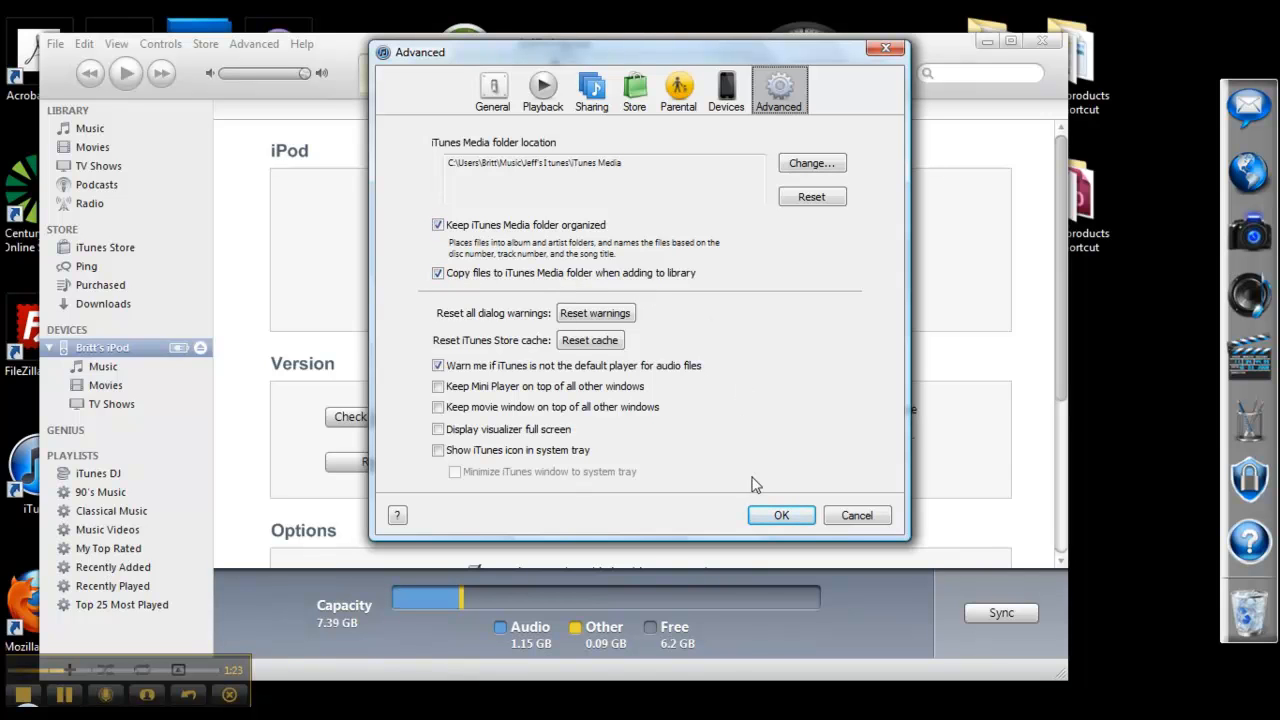
left_click(781, 515)
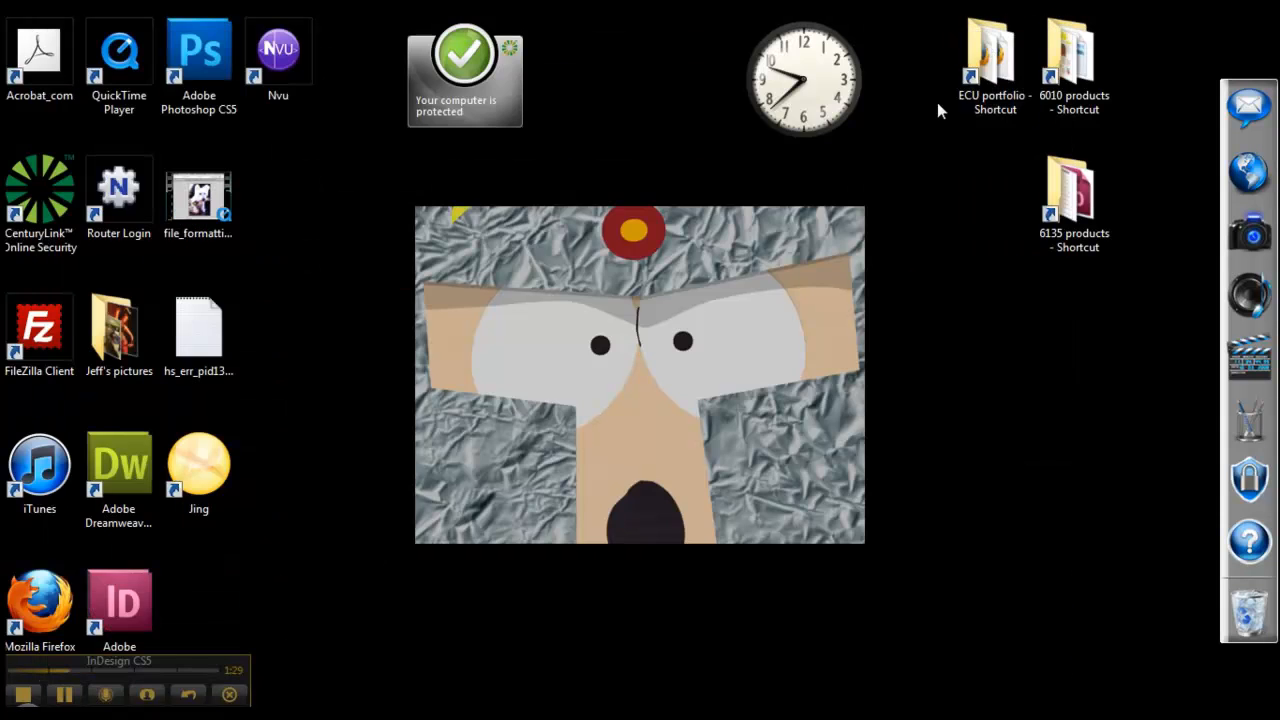
mouse_move(398, 330)
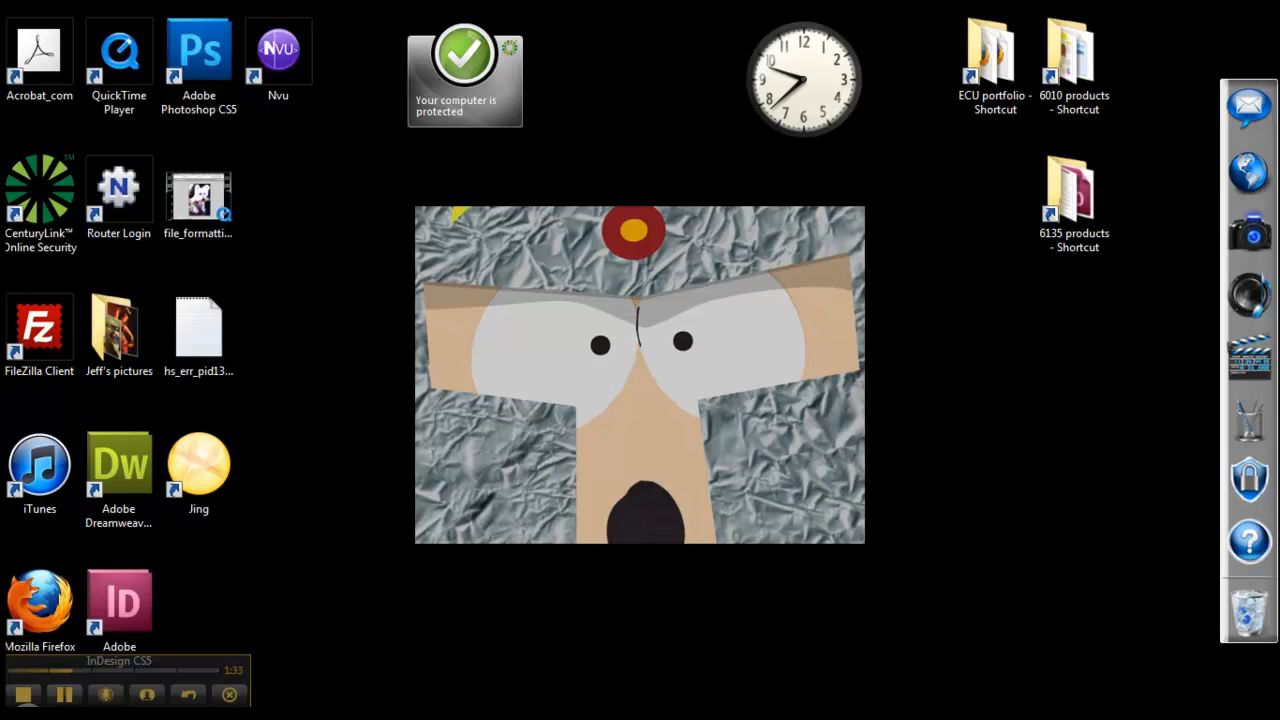
Step: Open the Windows Start menu
left_click(15, 695)
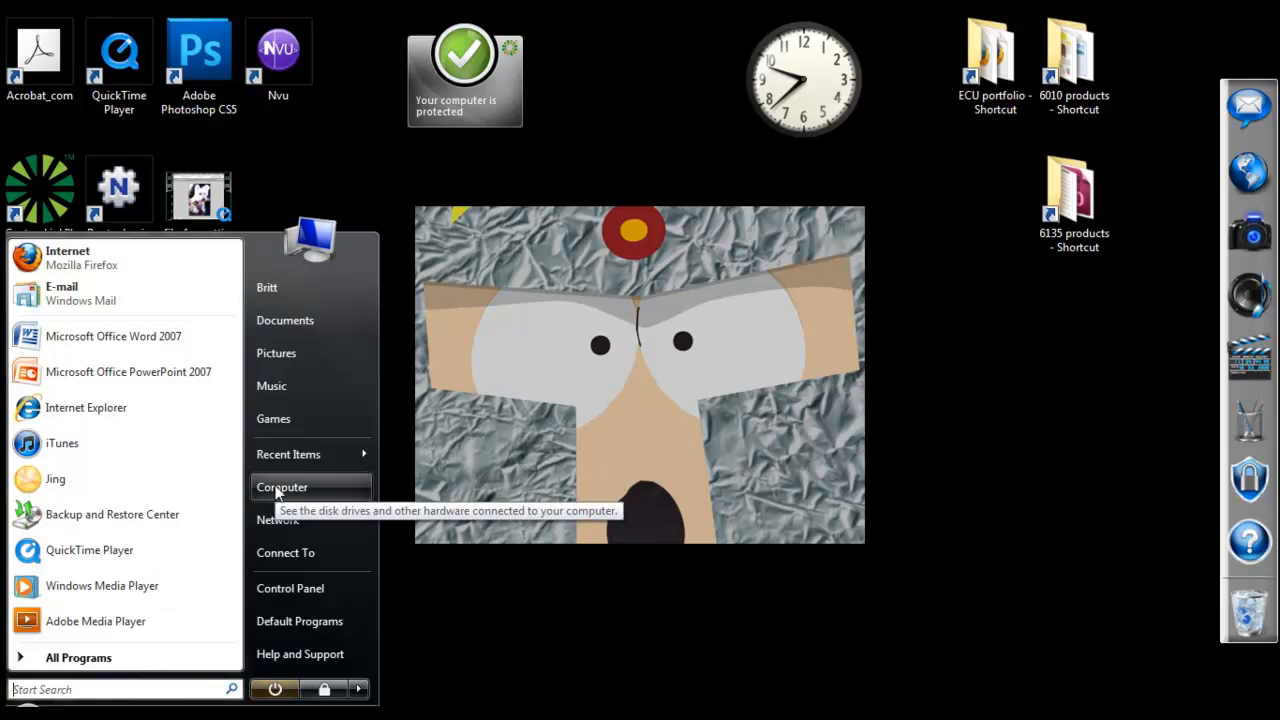
Step: Open the iPod drive (F:) from Computer and reveal Explorer's menu bar
left_click(282, 487)
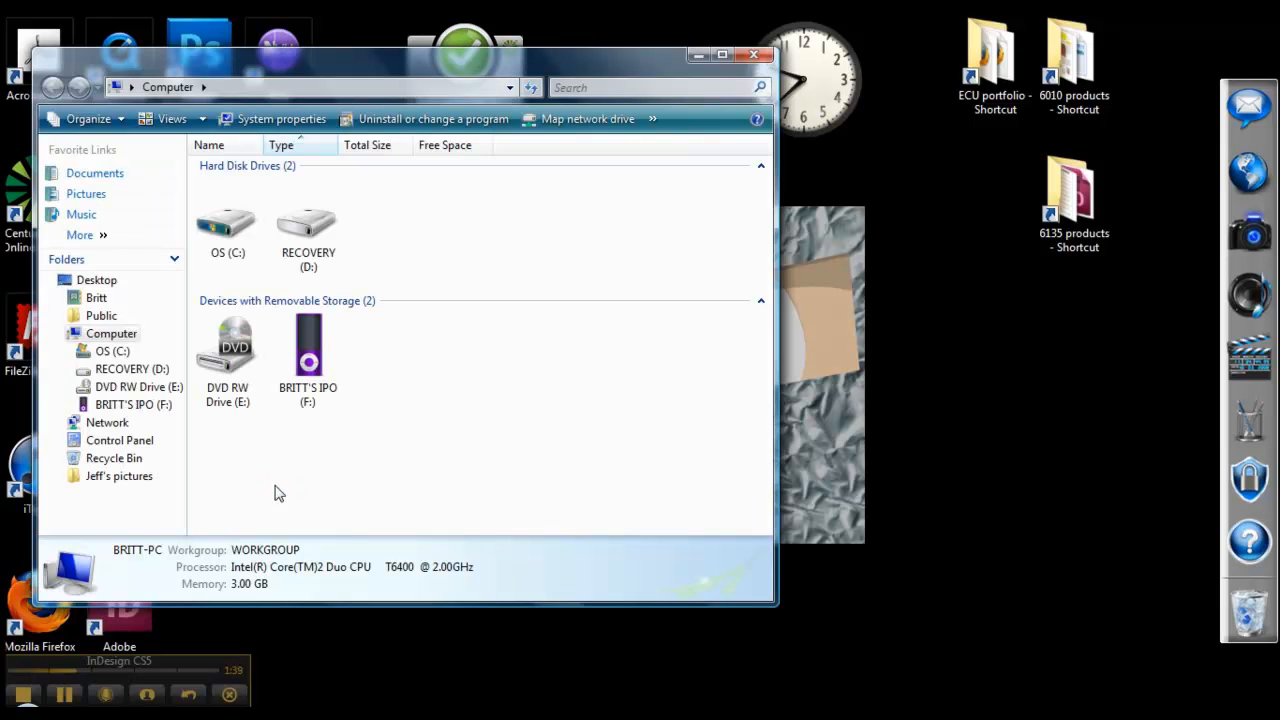
left_click(308, 350)
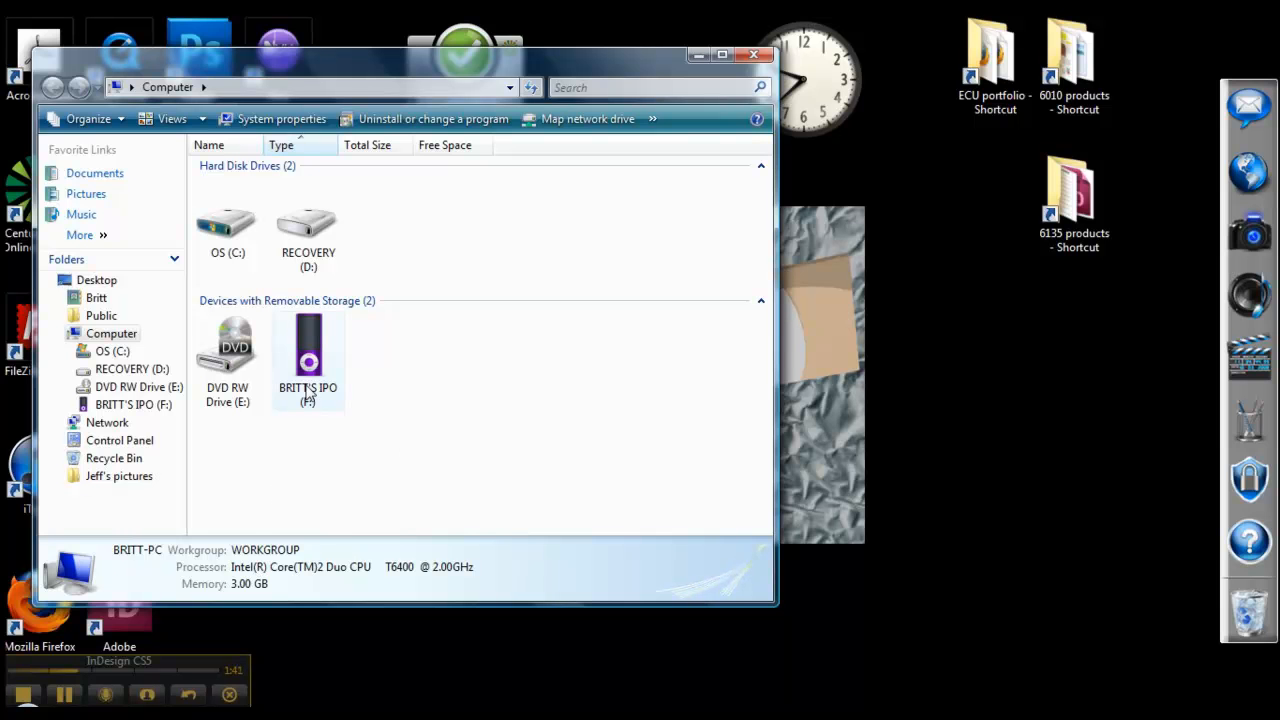
mouse_move(310, 380)
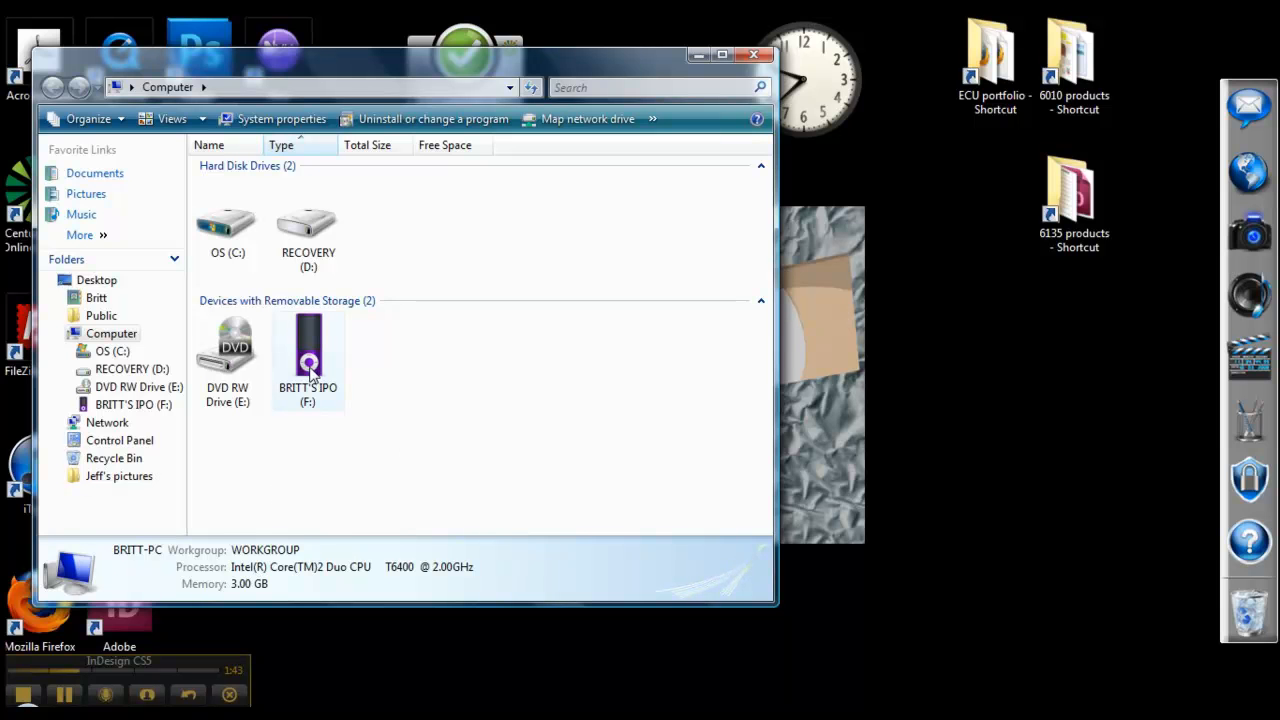
double_click(308, 350)
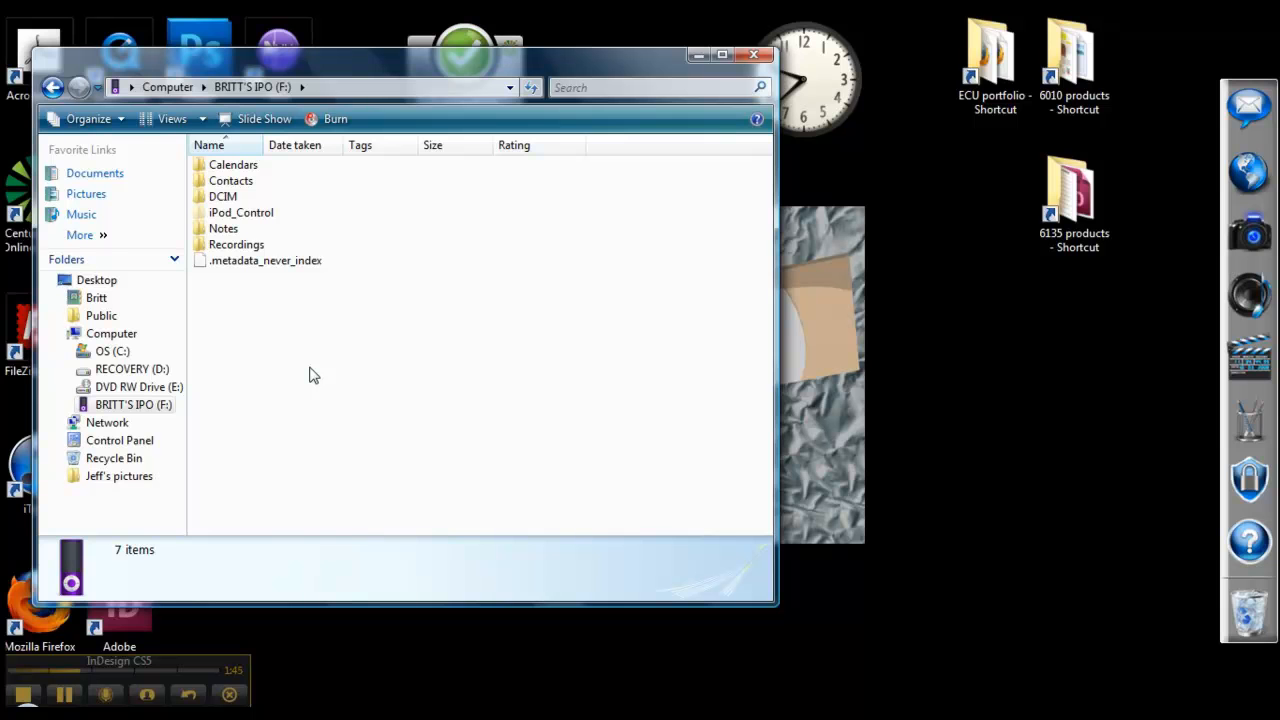
mouse_move(262, 212)
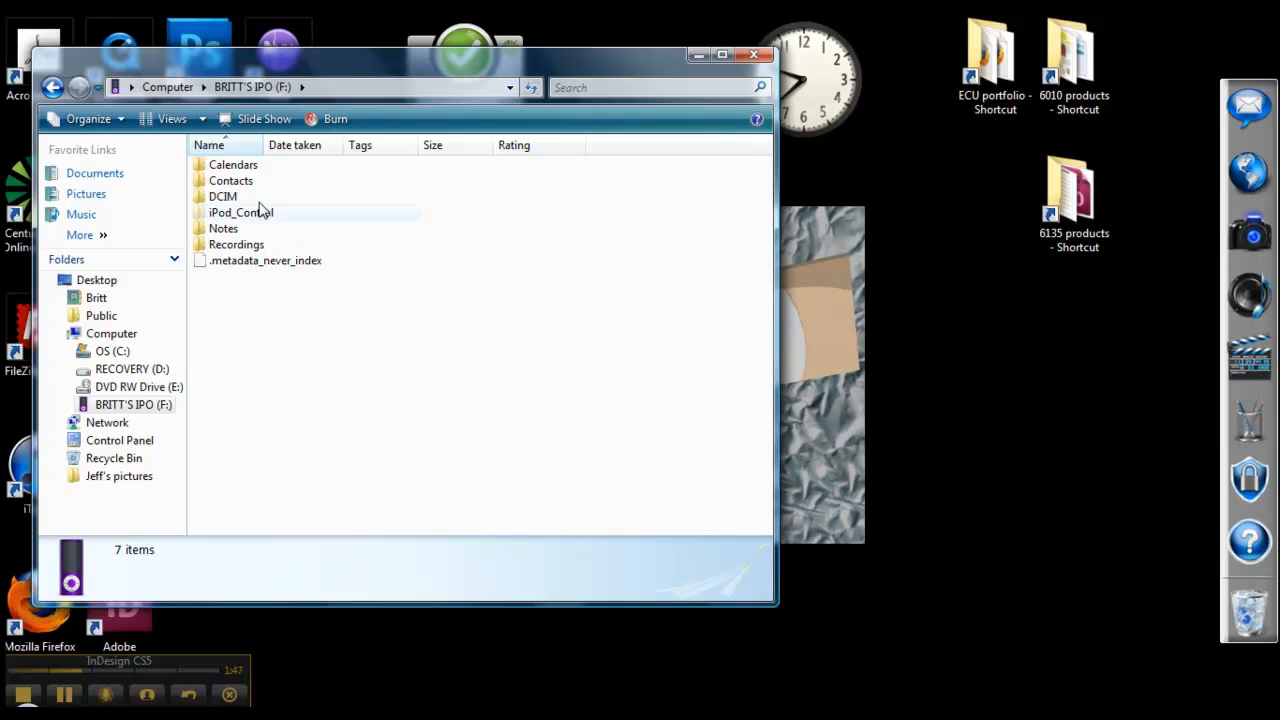
mouse_move(240, 212)
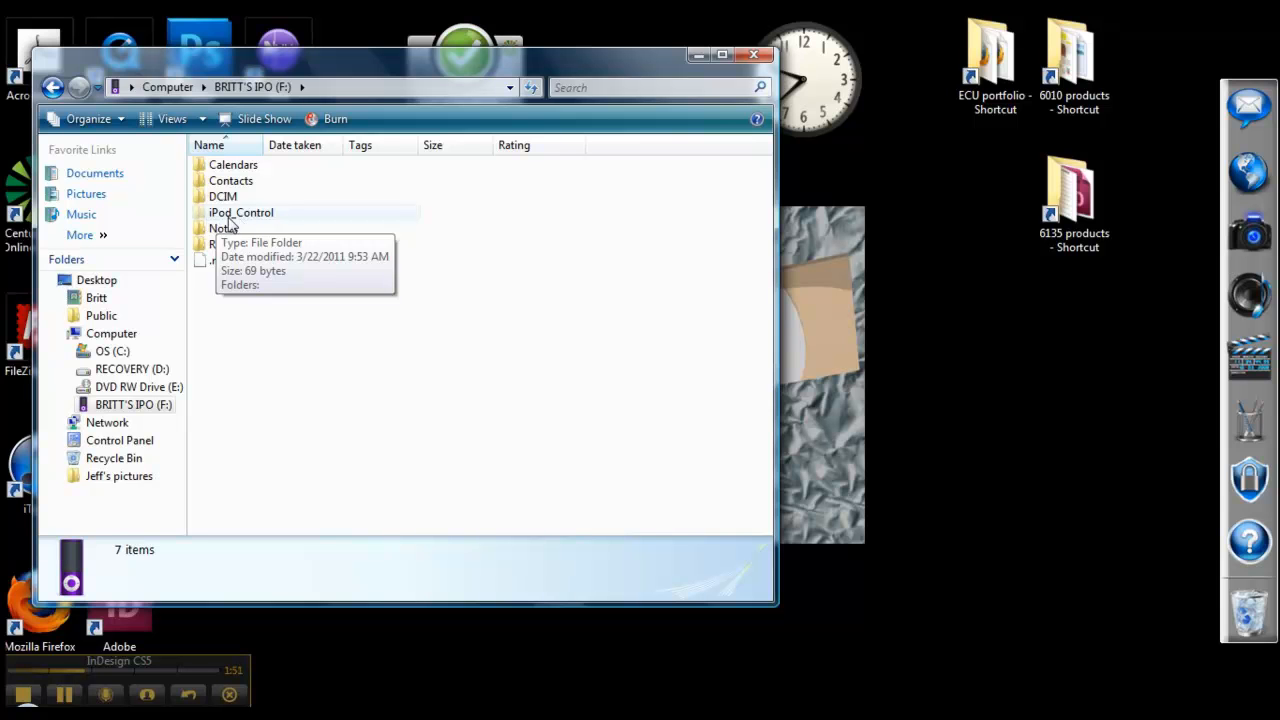
mouse_move(248, 226)
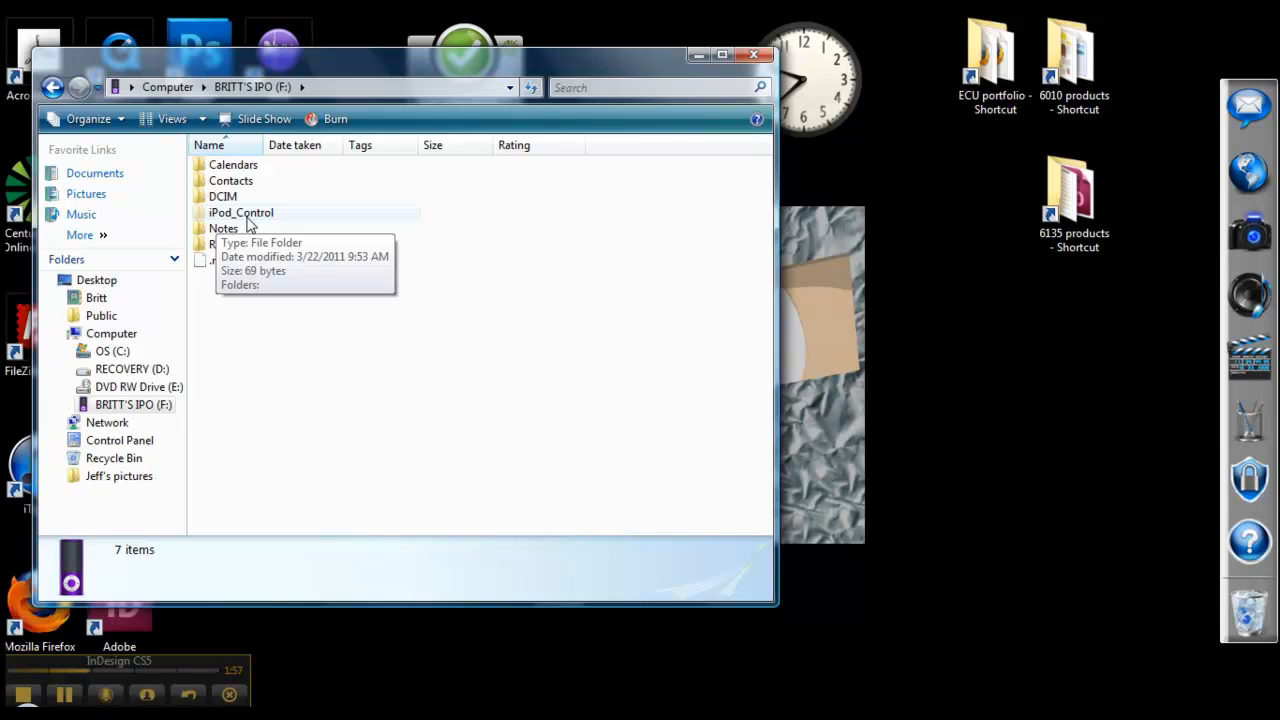
key("alt")
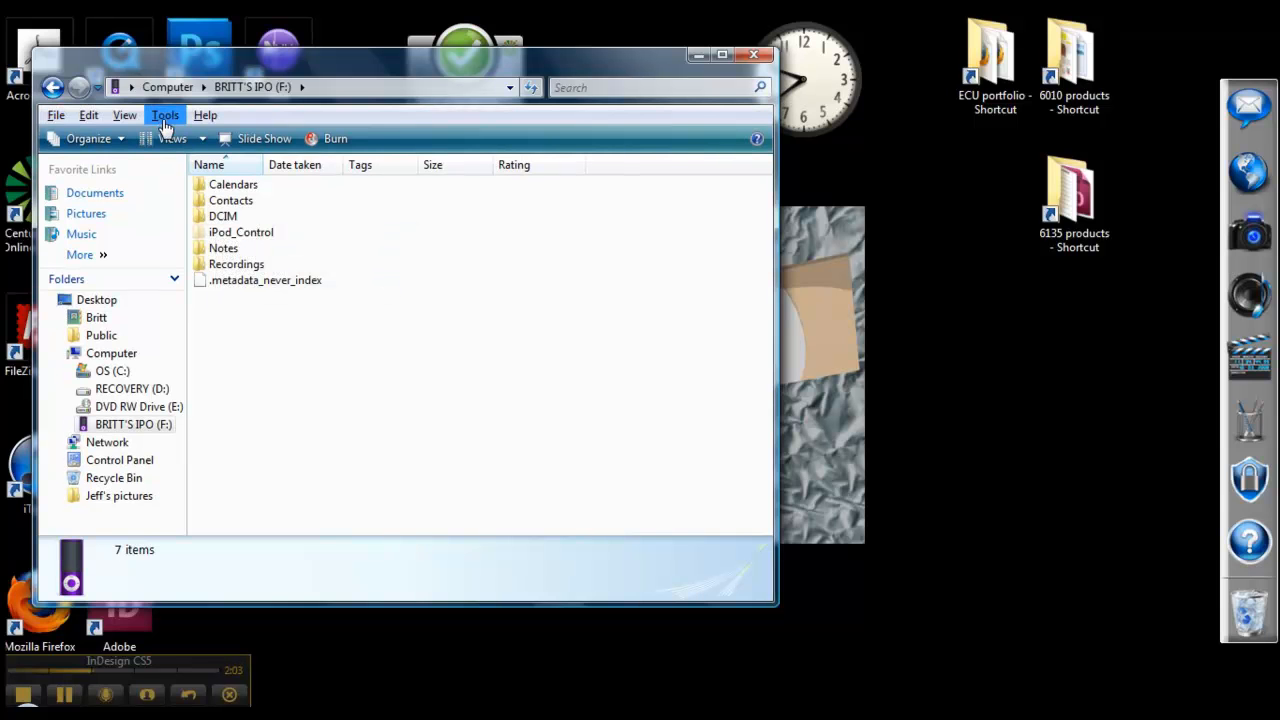
left_click(165, 115)
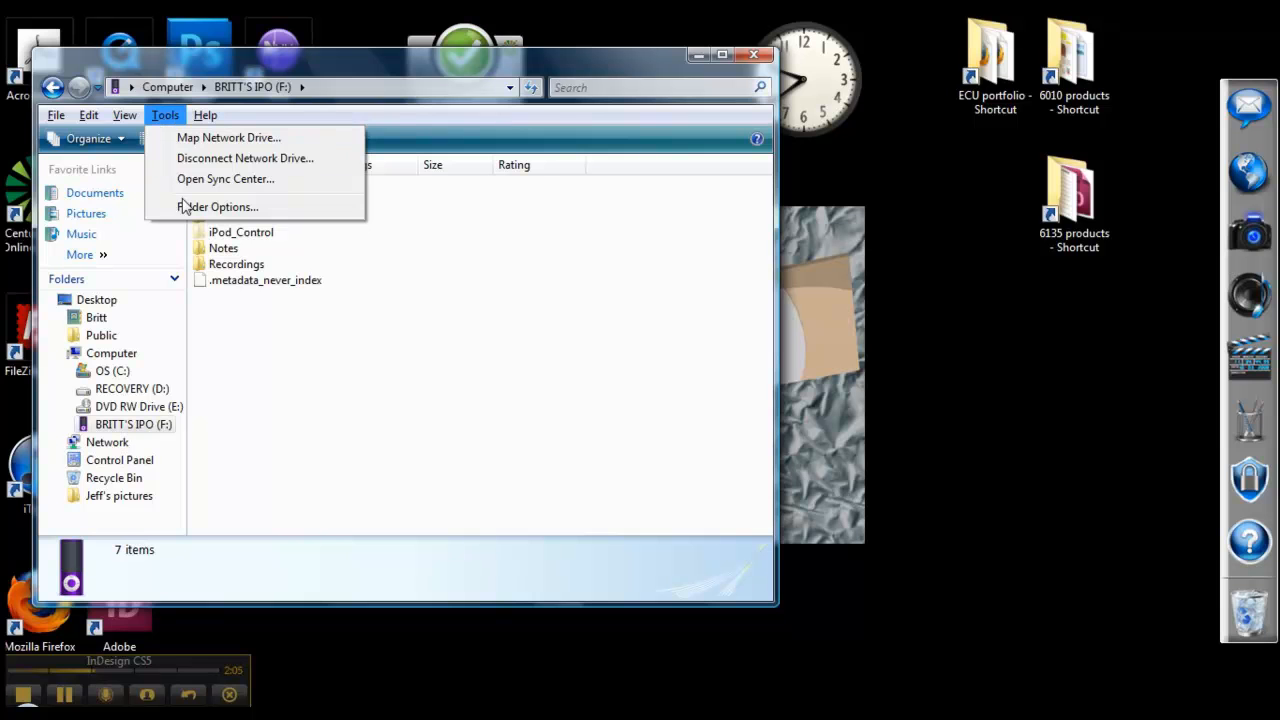
left_click(218, 206)
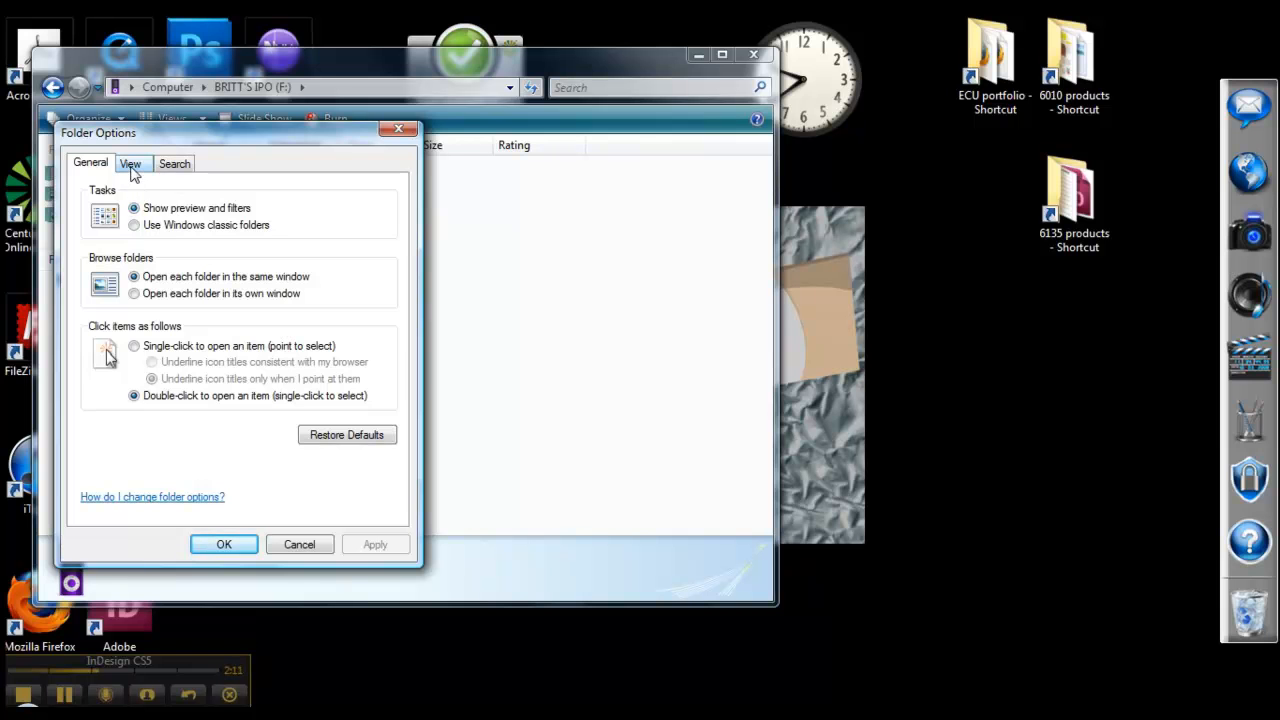
left_click(130, 163)
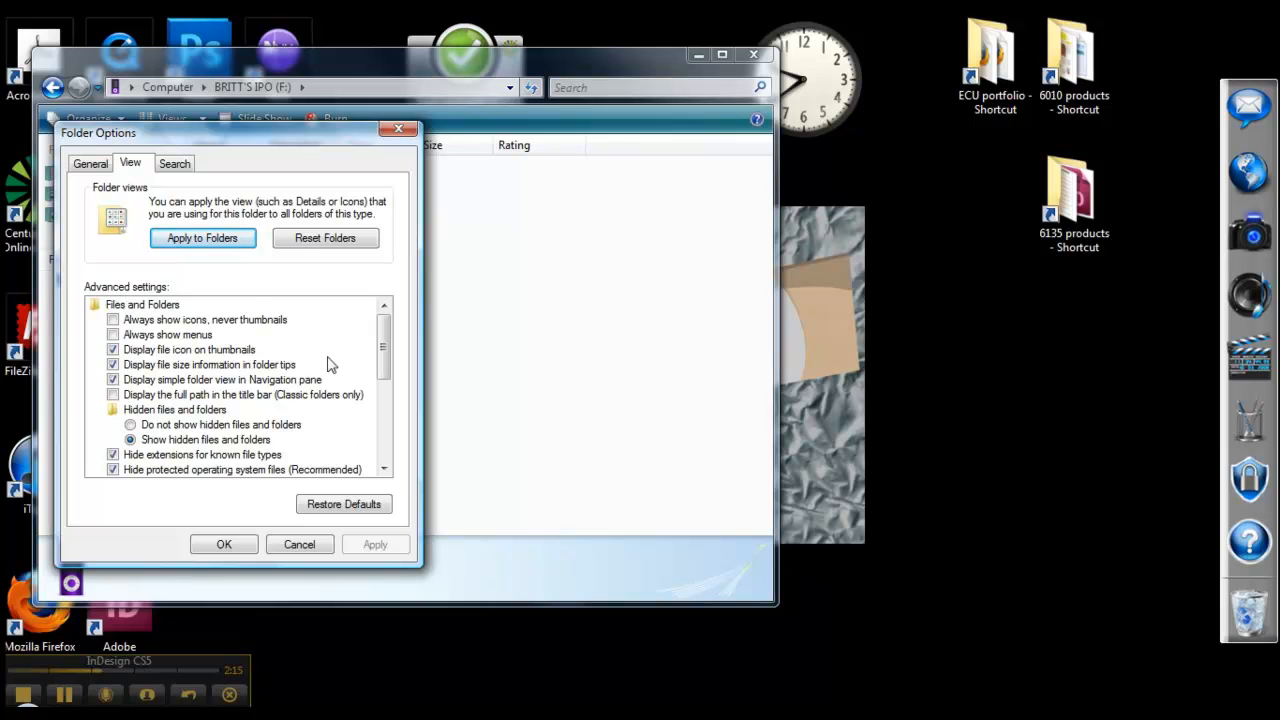
scroll("down", 3)
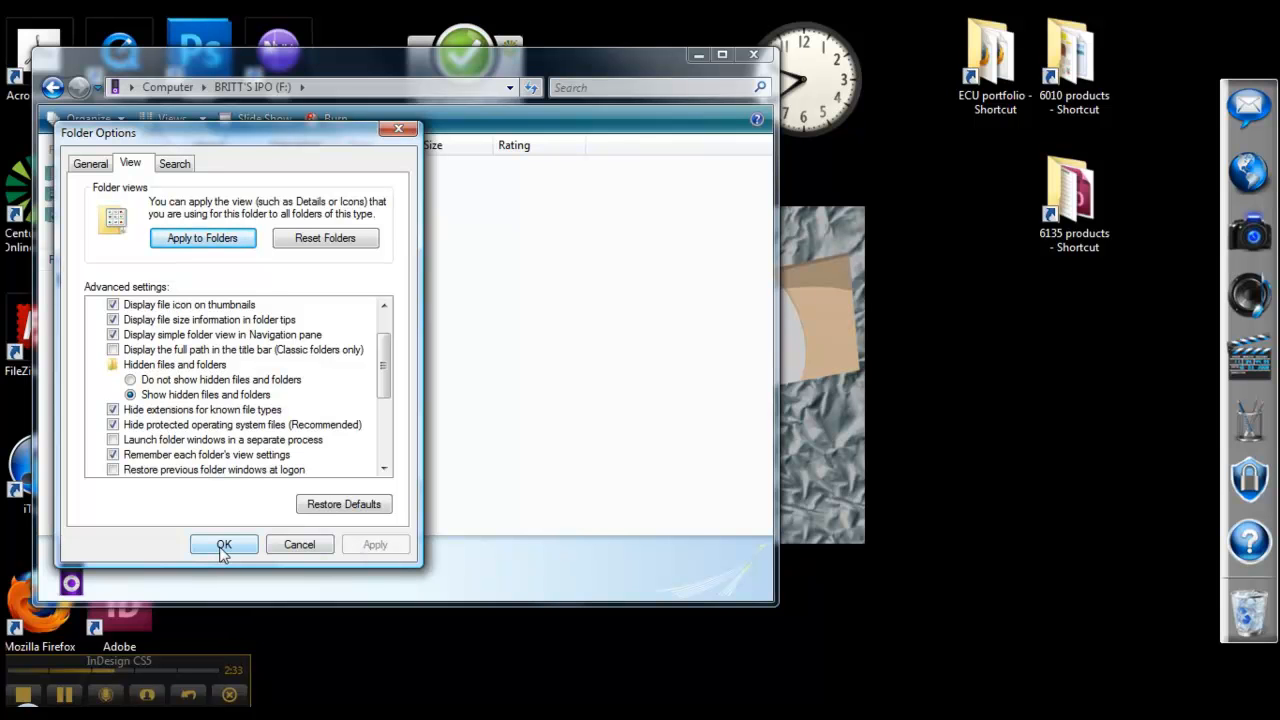
left_click(224, 544)
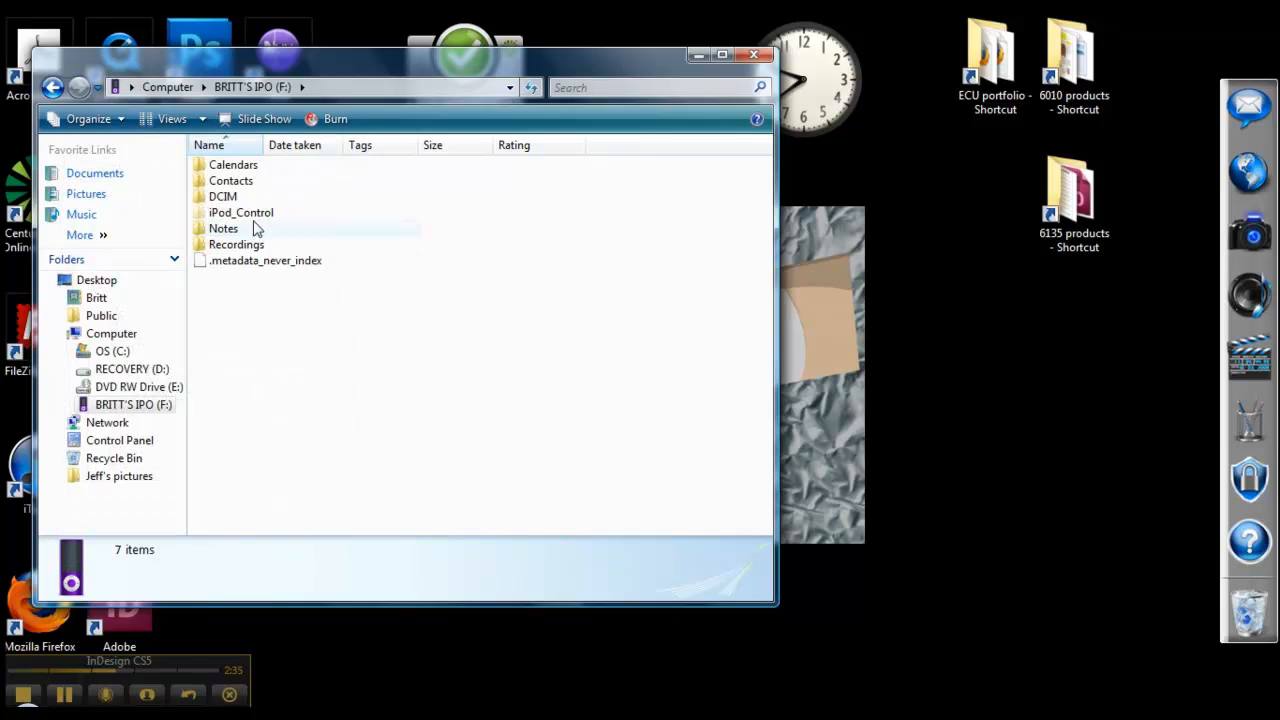
mouse_move(240, 212)
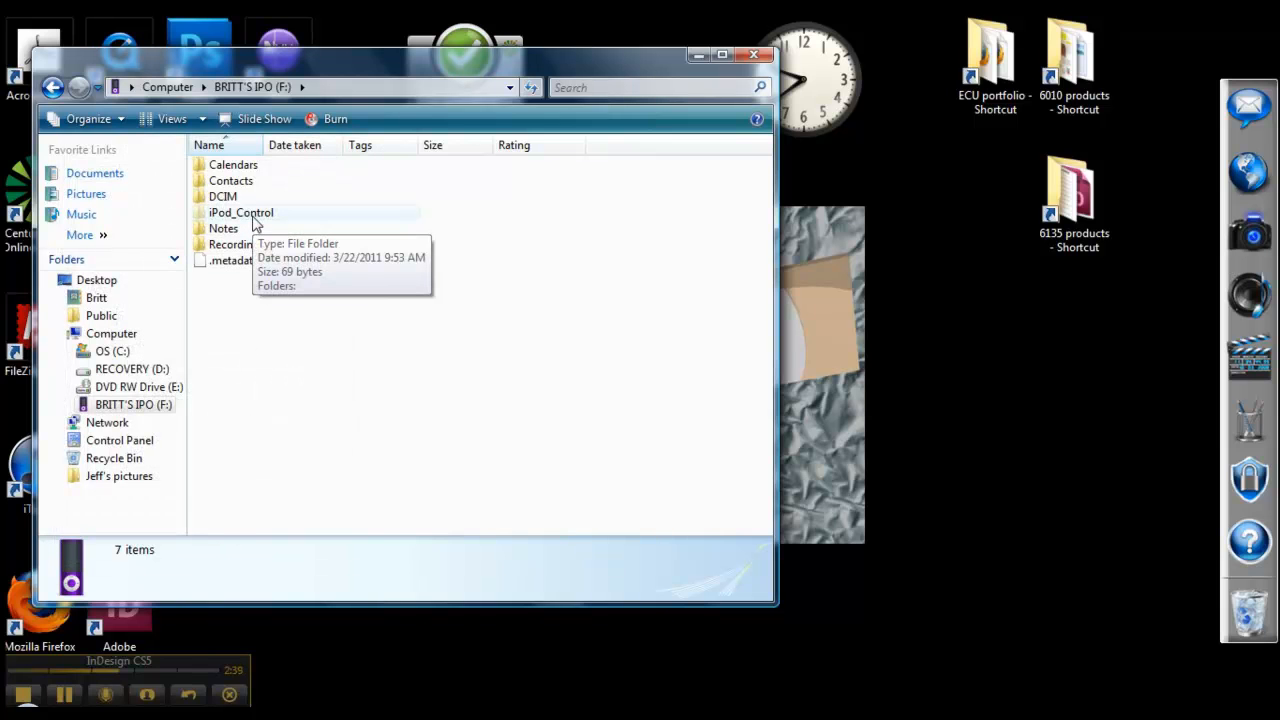
Step: Browse iPod_Control > Music and inspect the song files in folders F00 and F01
double_click(240, 212)
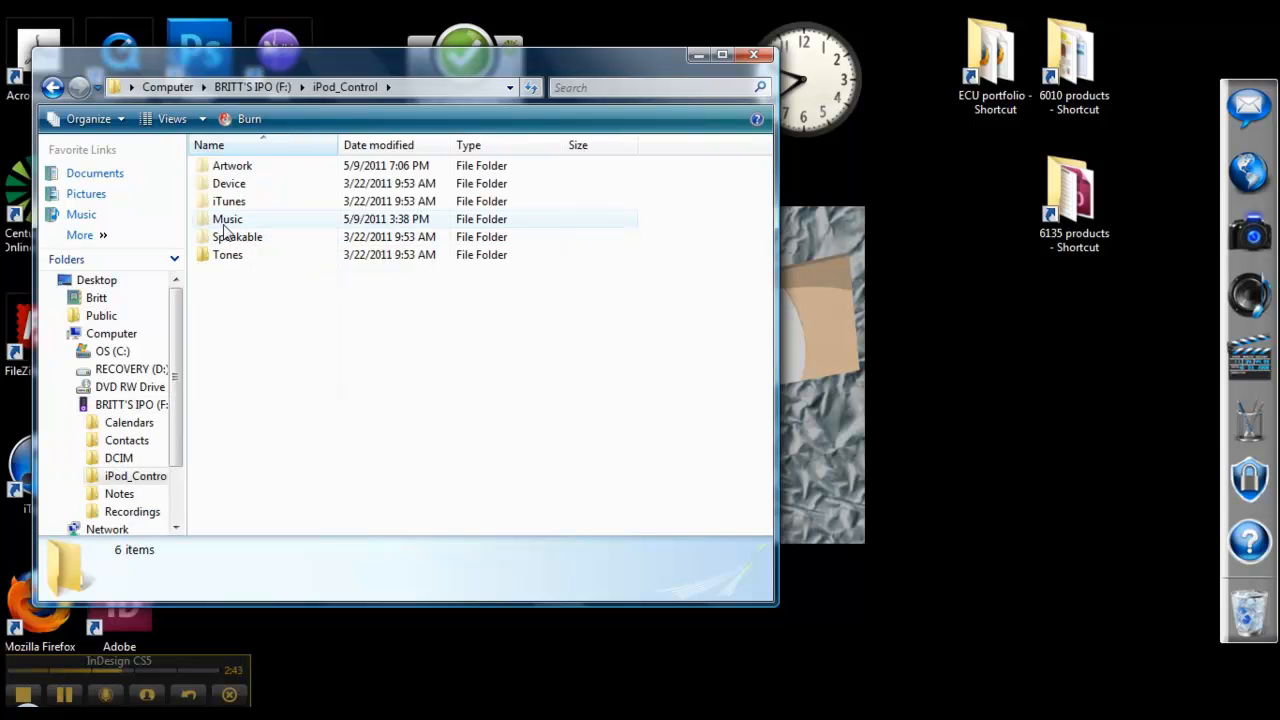
double_click(227, 218)
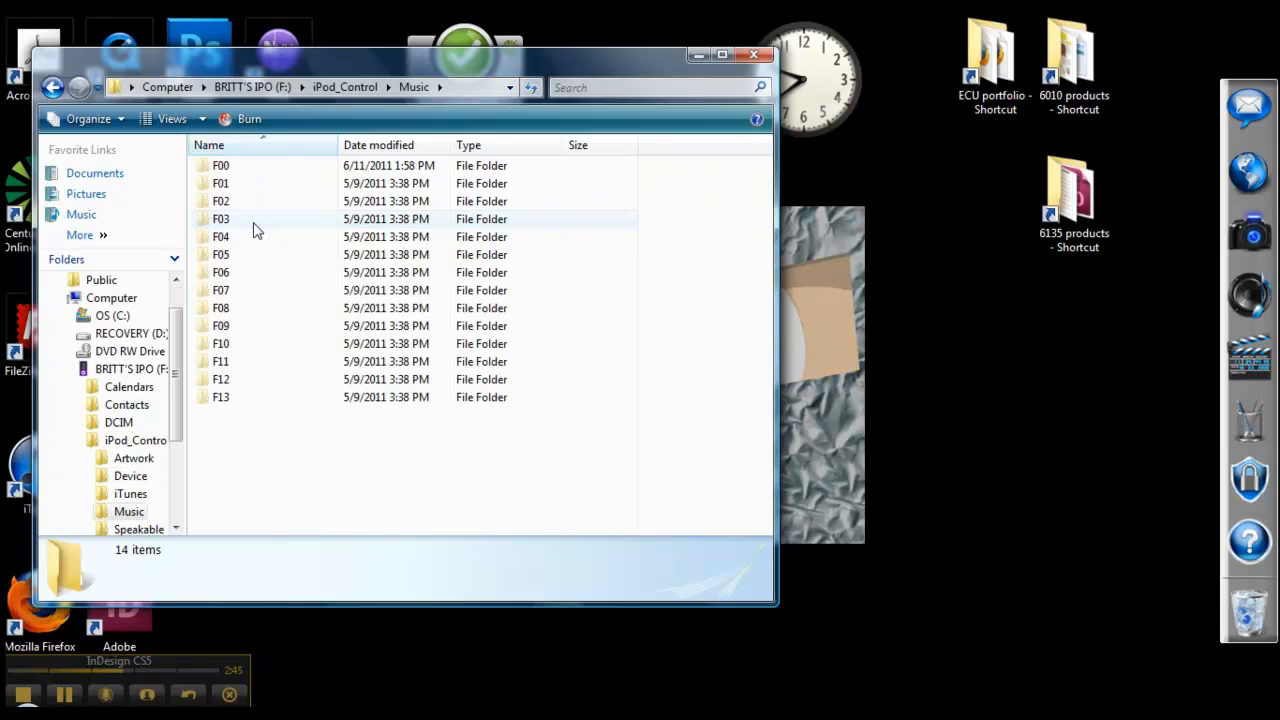
mouse_move(254, 184)
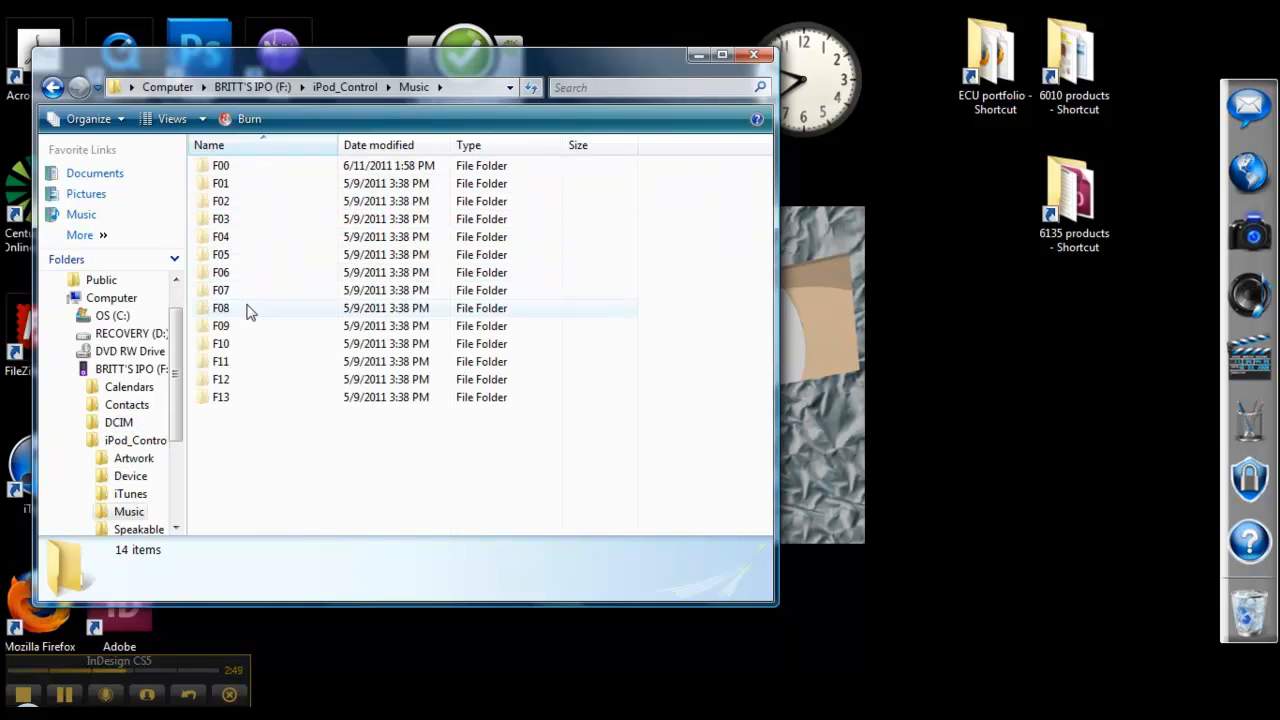
mouse_move(250, 308)
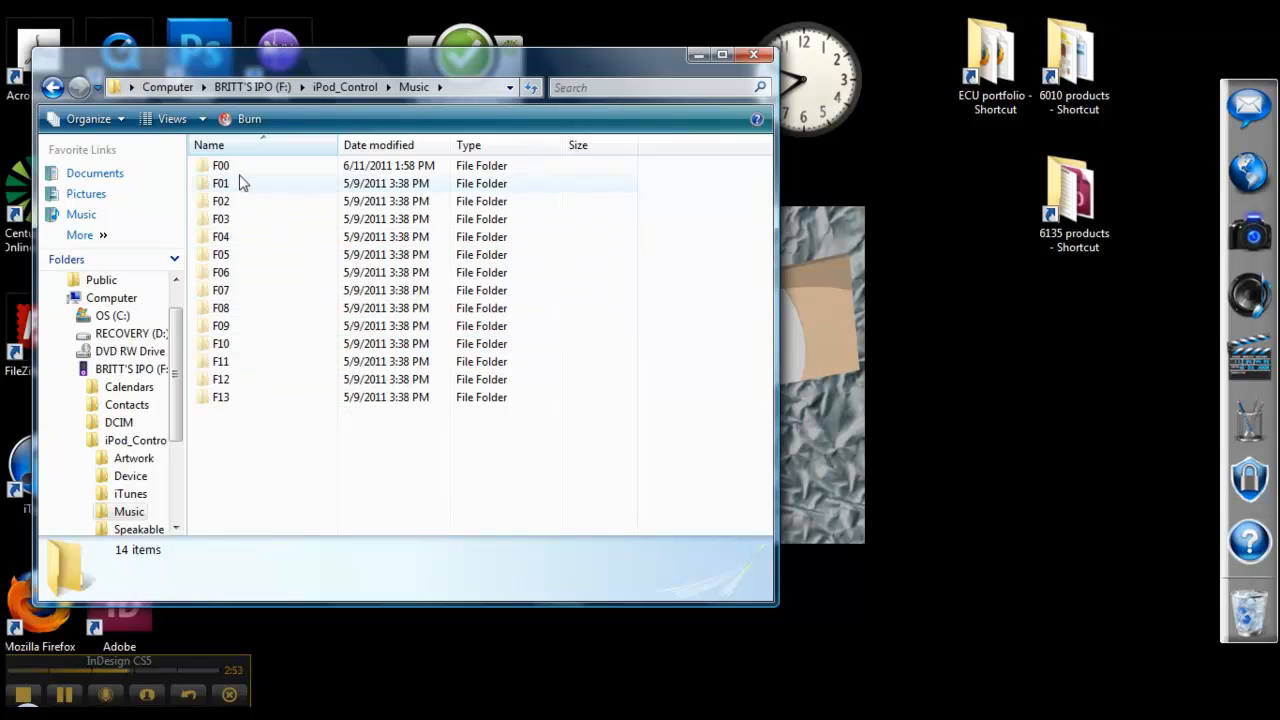
mouse_move(225, 210)
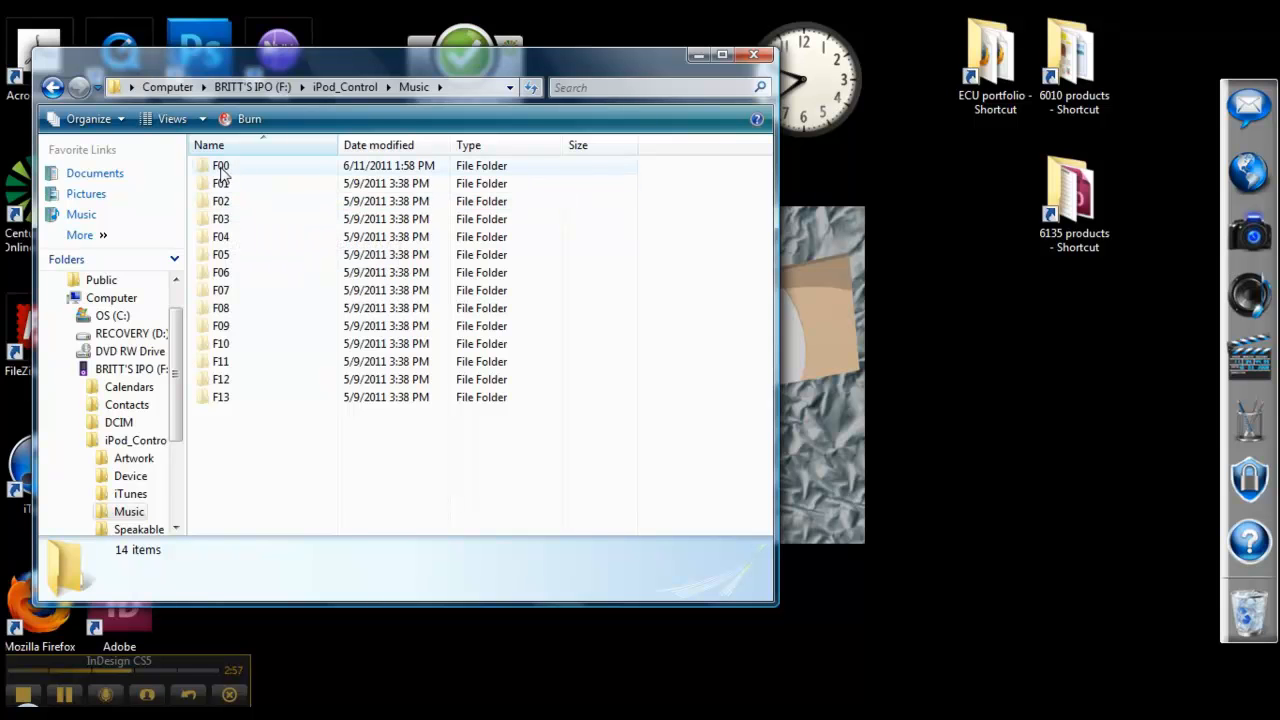
double_click(220, 165)
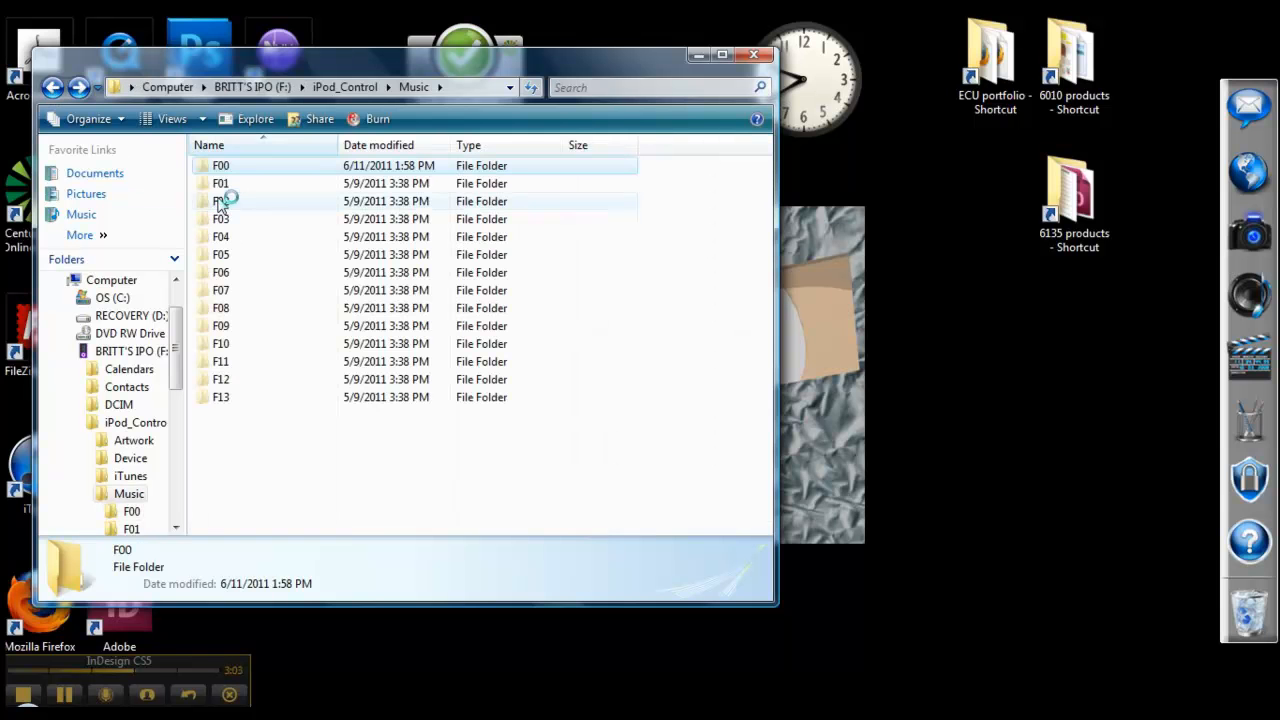
double_click(220, 183)
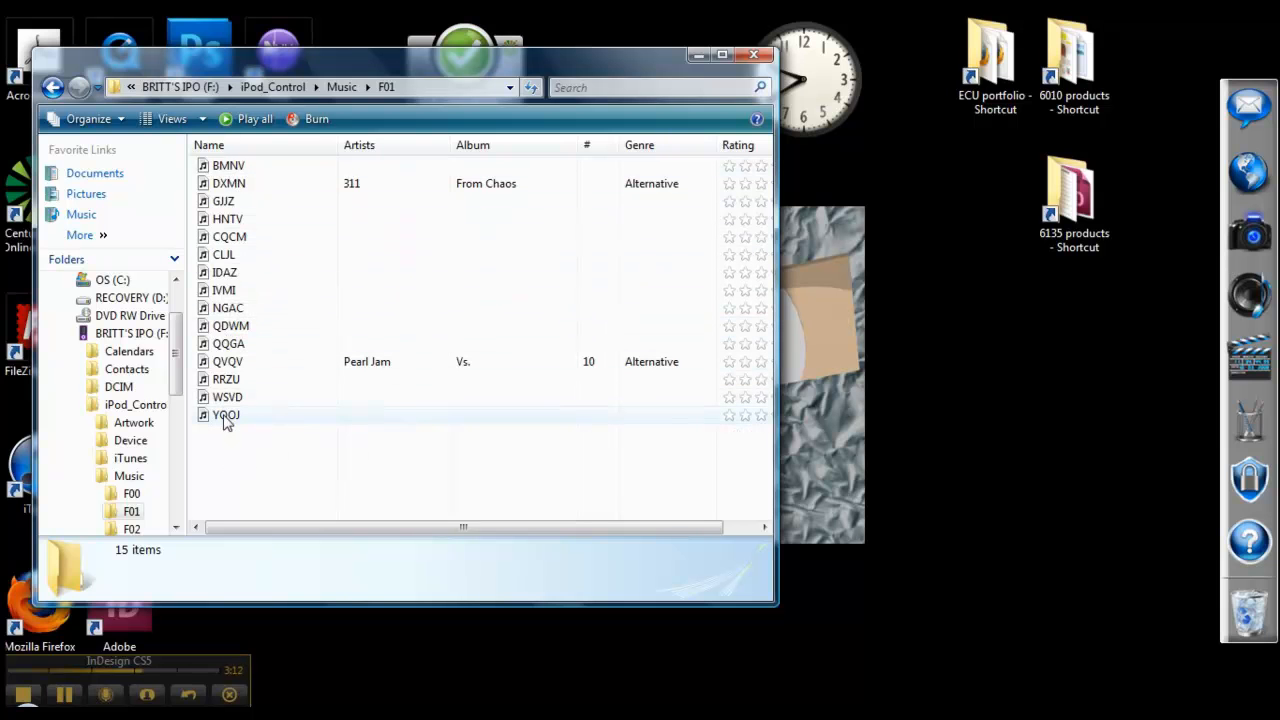
mouse_move(228, 183)
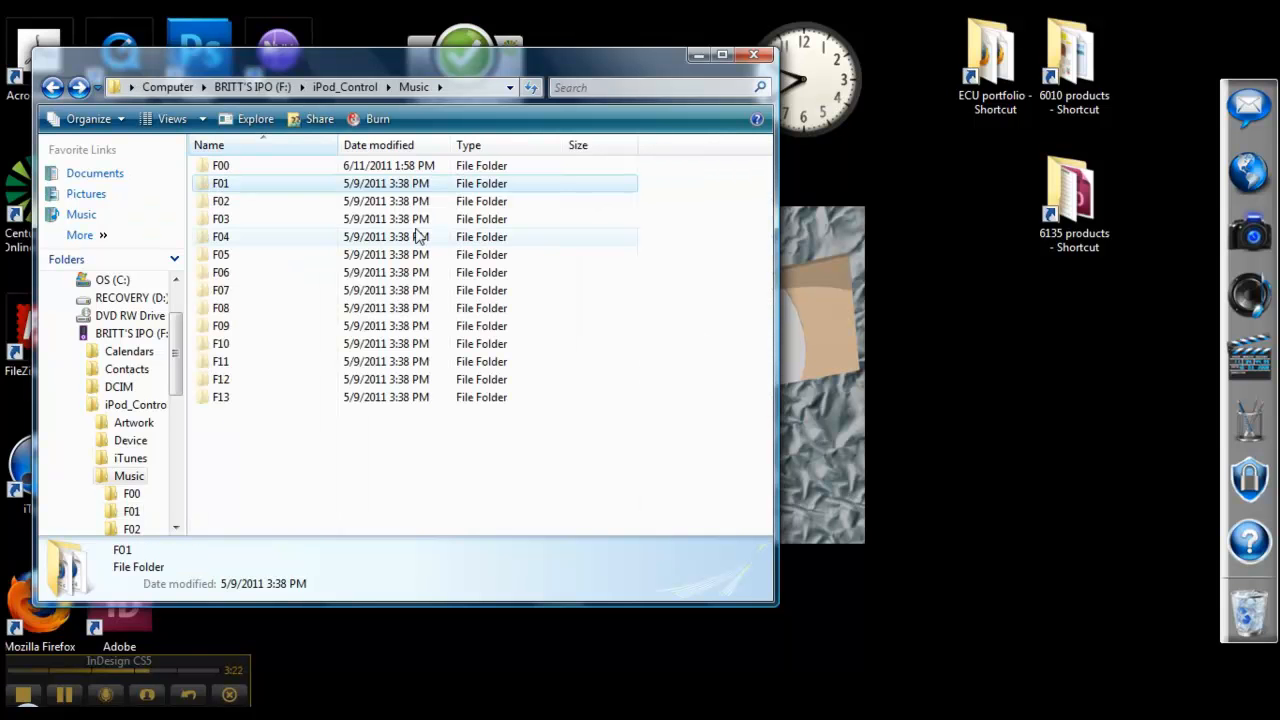
Step: Bring iTunes forward and show the 478-song Music library
left_click_drag(400, 55, 610, 100)
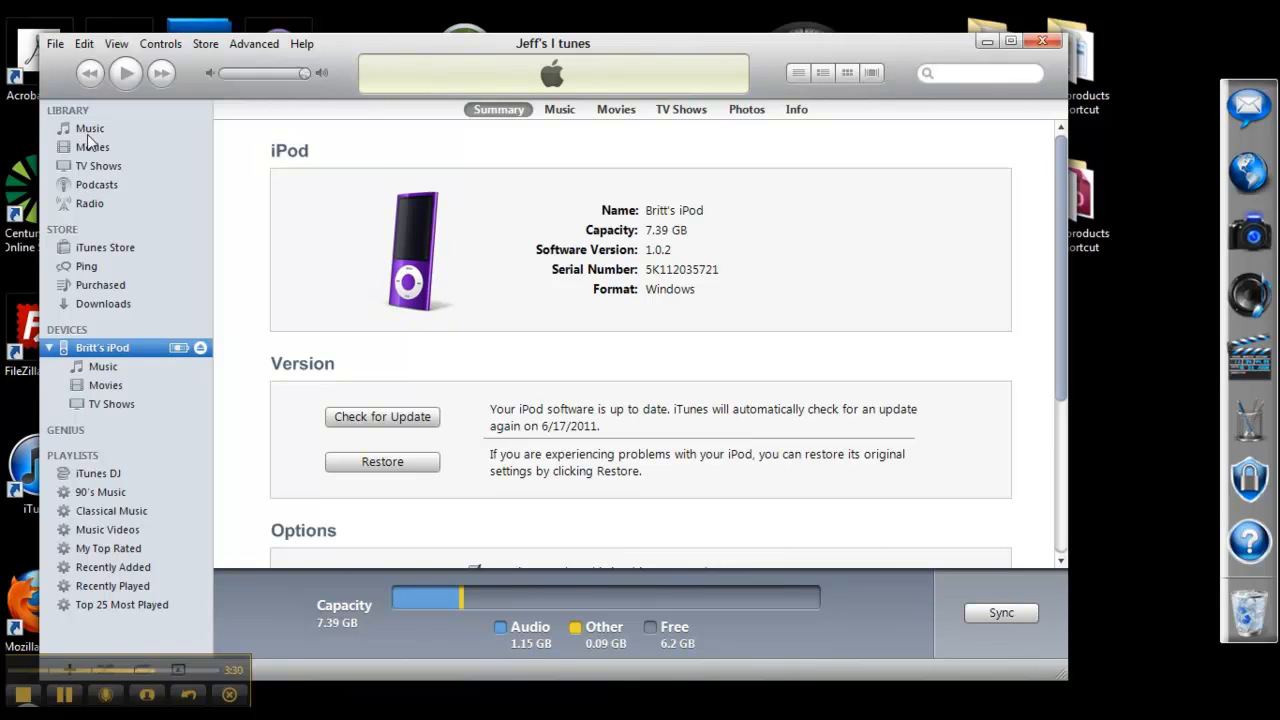
left_click(90, 128)
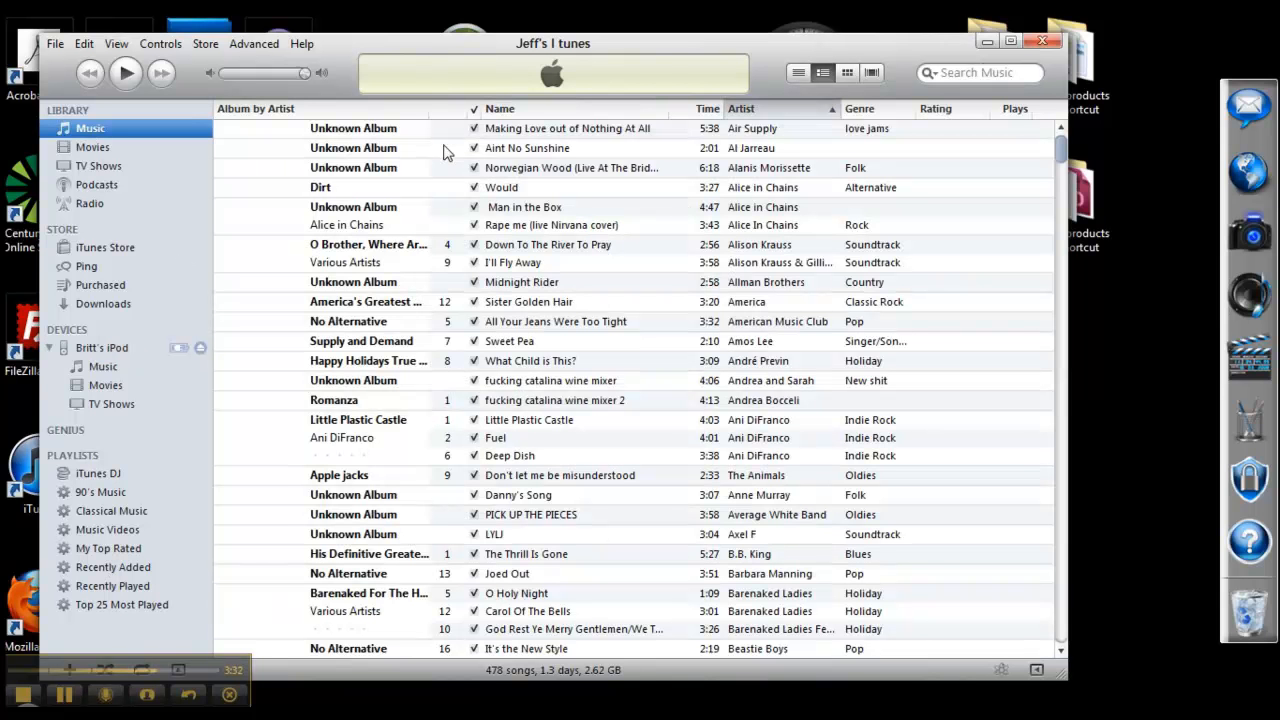
mouse_move(453, 565)
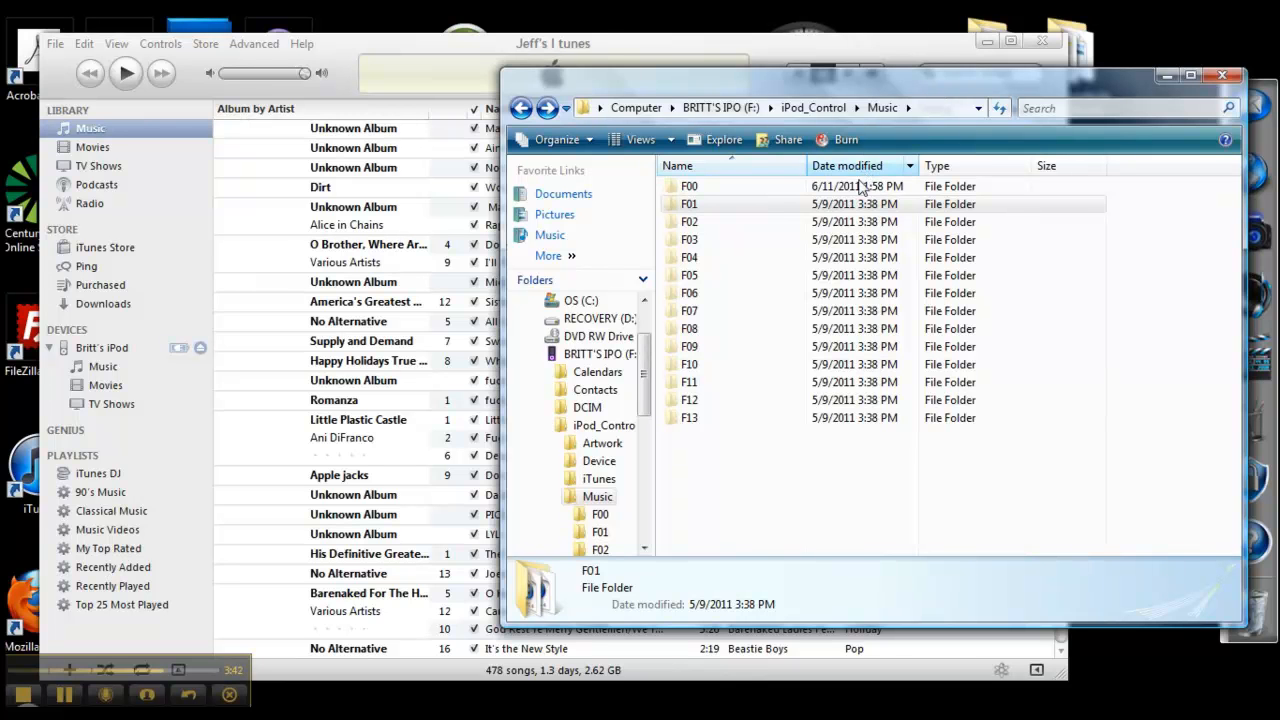
mouse_move(689, 204)
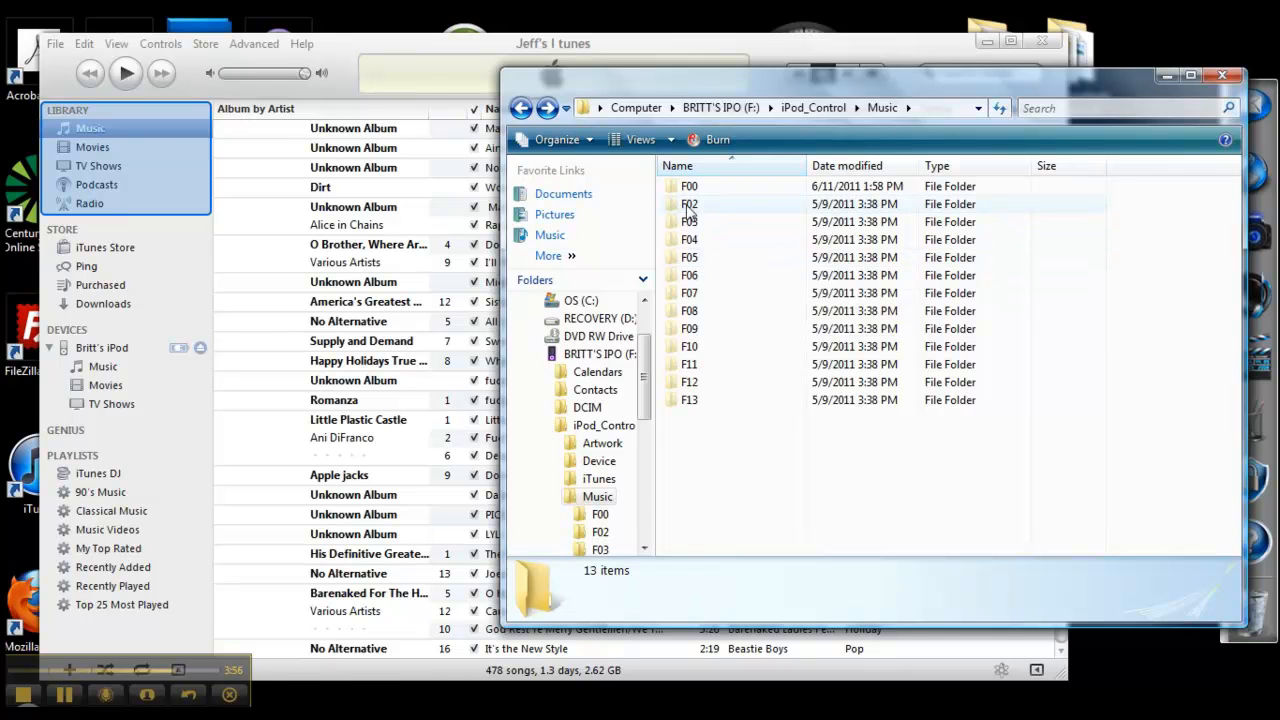
Step: Open folder F02 and select the Beatles track EKUX for dragging into iTunes
double_click(689, 204)
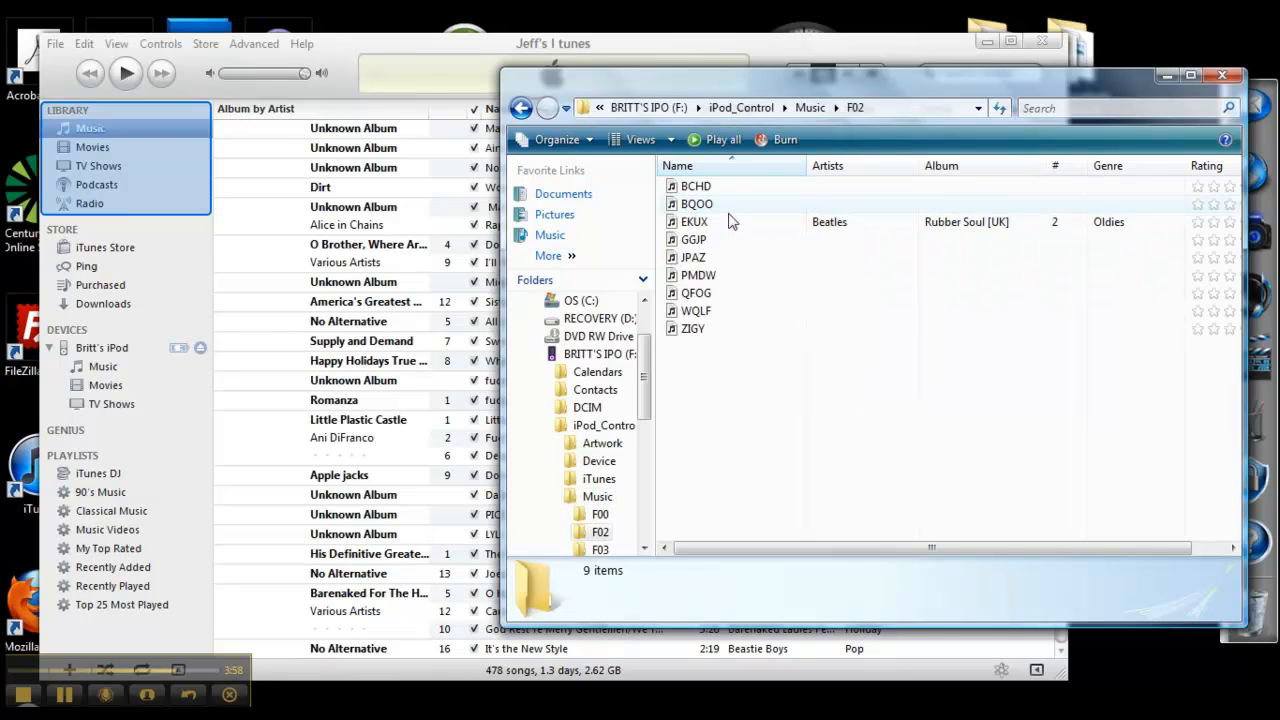
left_click(695, 221)
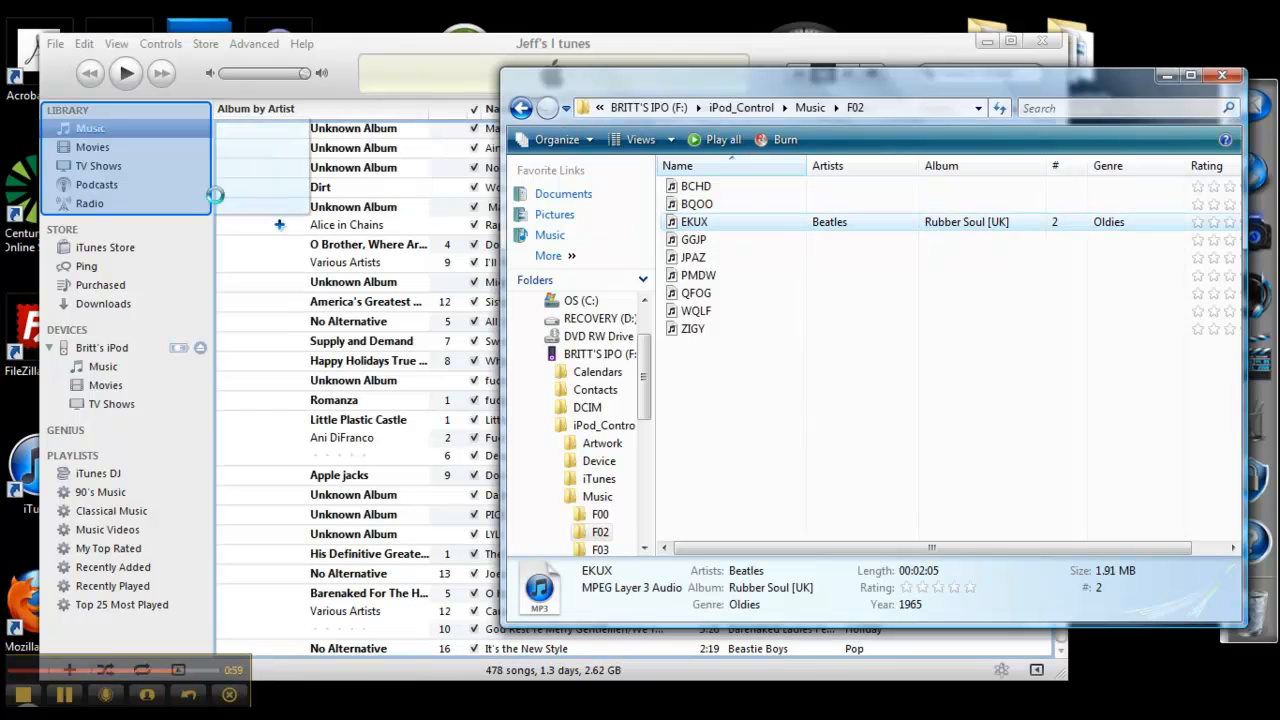